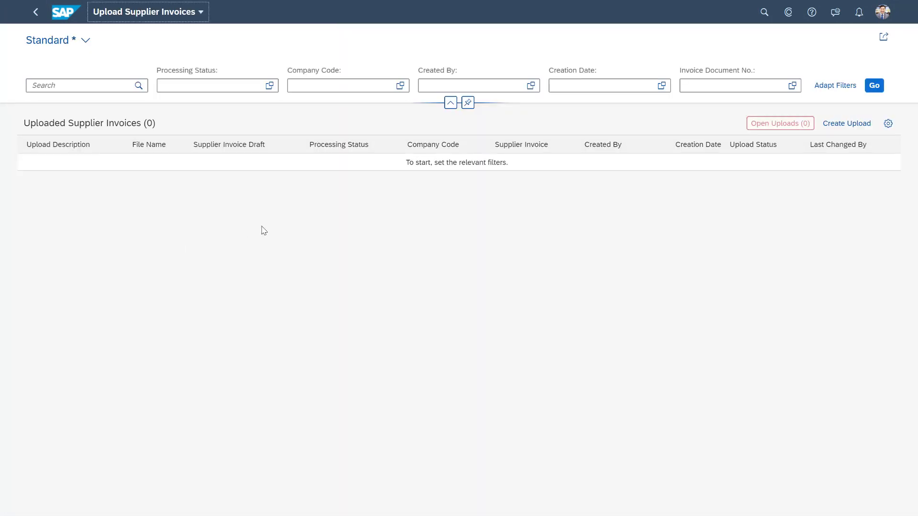
mouse_move(846, 124)
text(1)
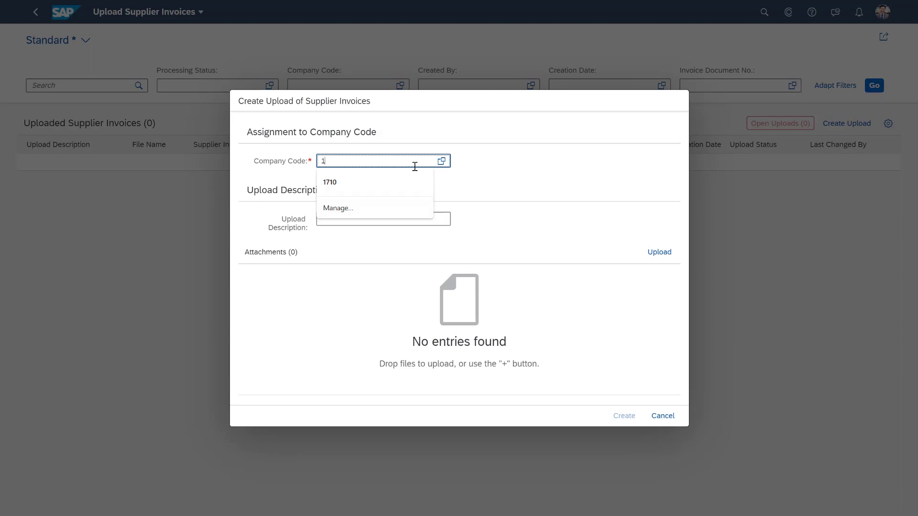
Step: Start an upload for company code 1710 BestRun US with Template Invoice for PO.pdf attached
click(330, 182)
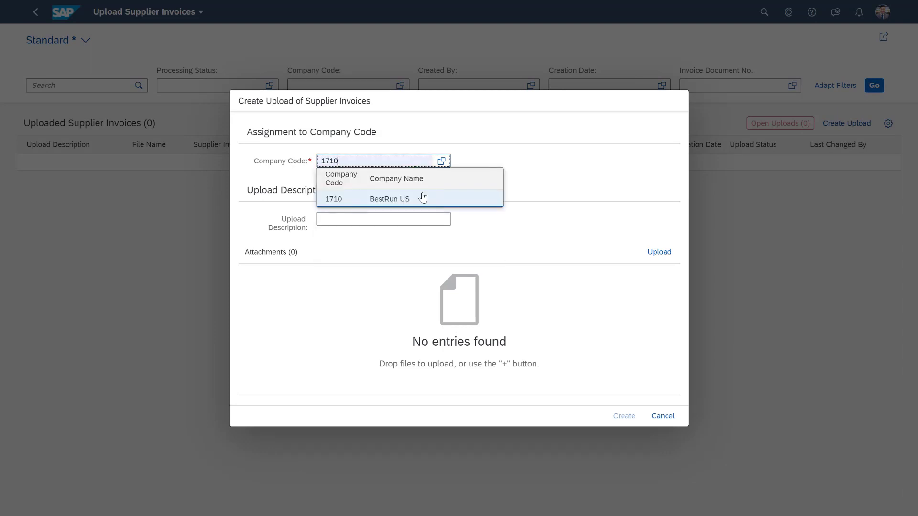
click(389, 199)
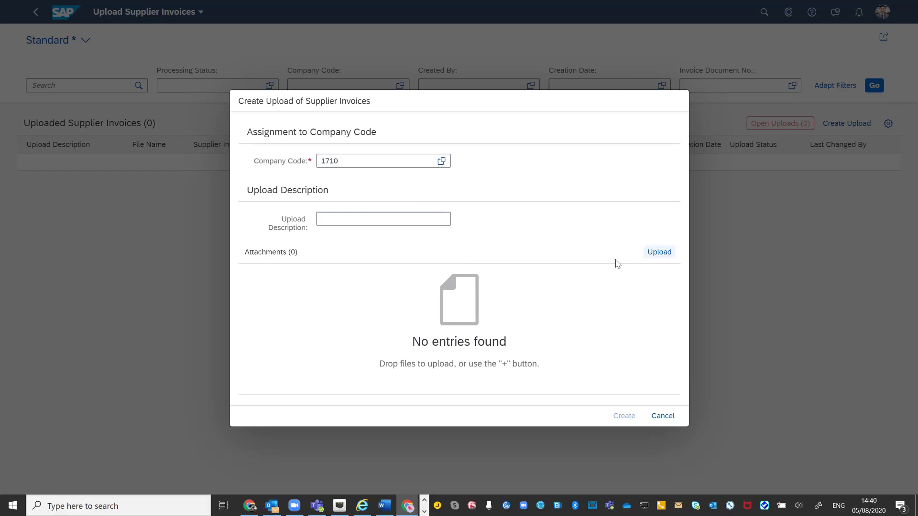
click(659, 252)
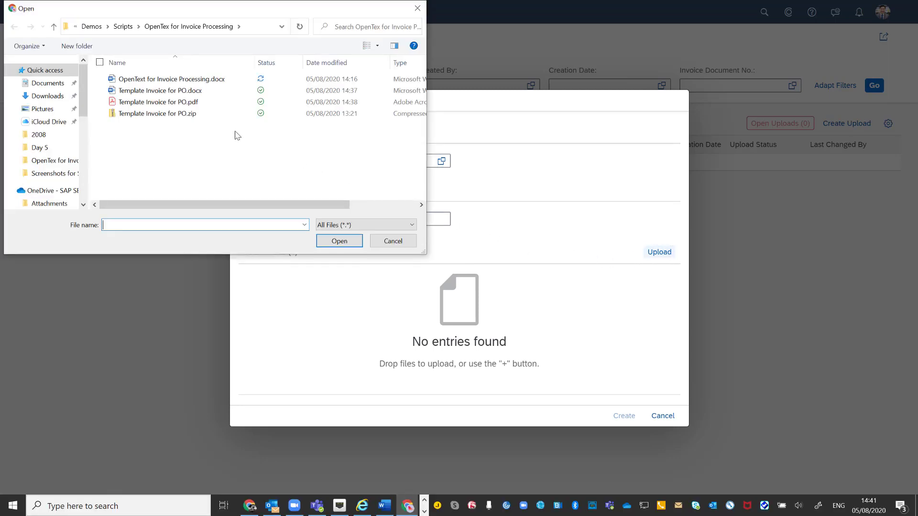
click(392, 241)
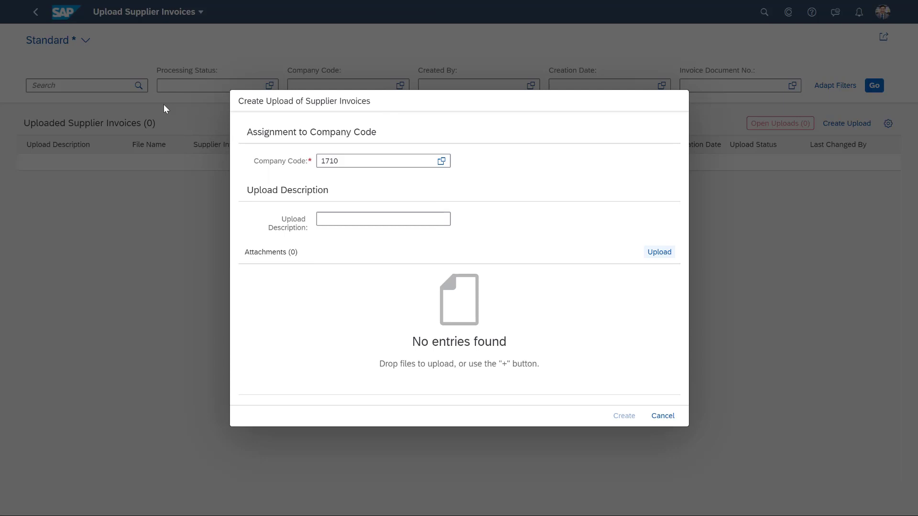
click(658, 252)
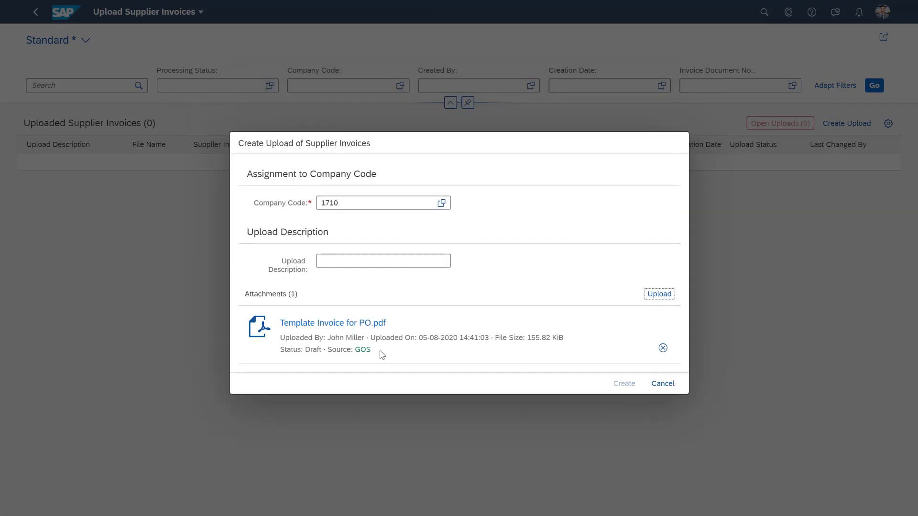
Step: Discard that draft upload and filter the list to uploads created Today
click(622, 383)
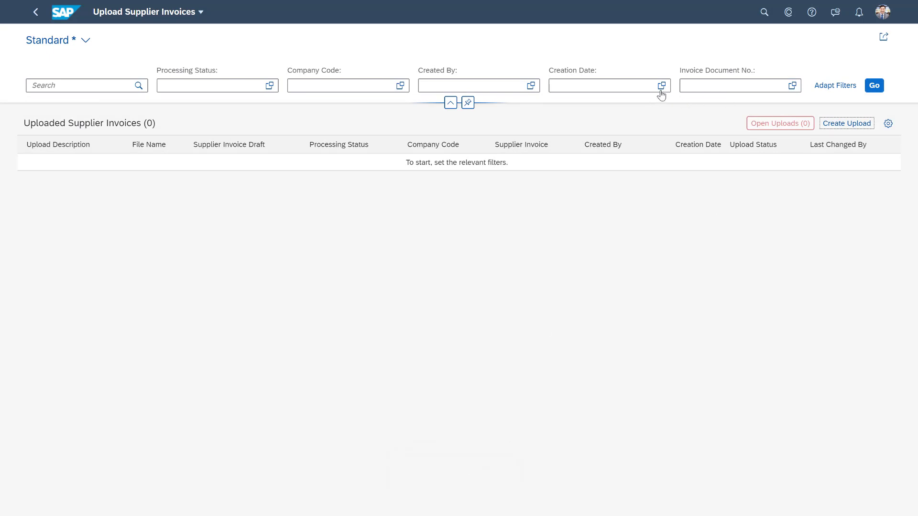
click(661, 85)
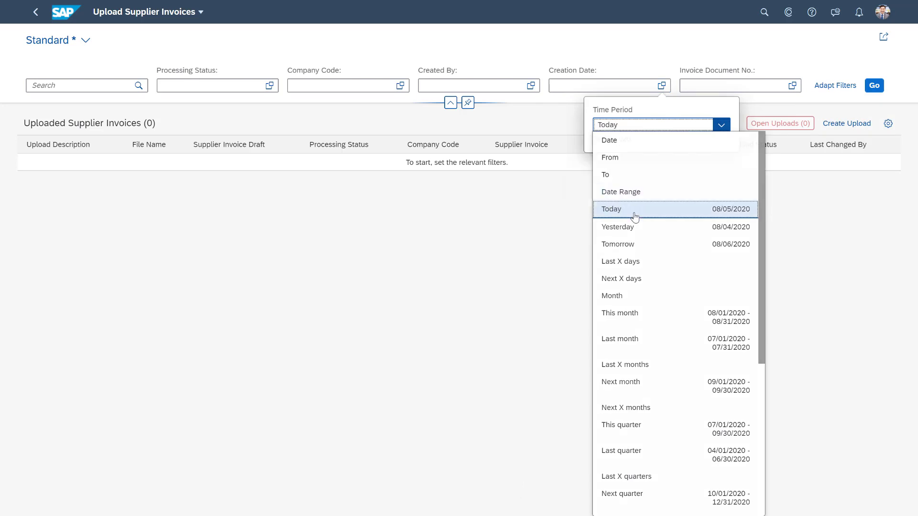
click(611, 209)
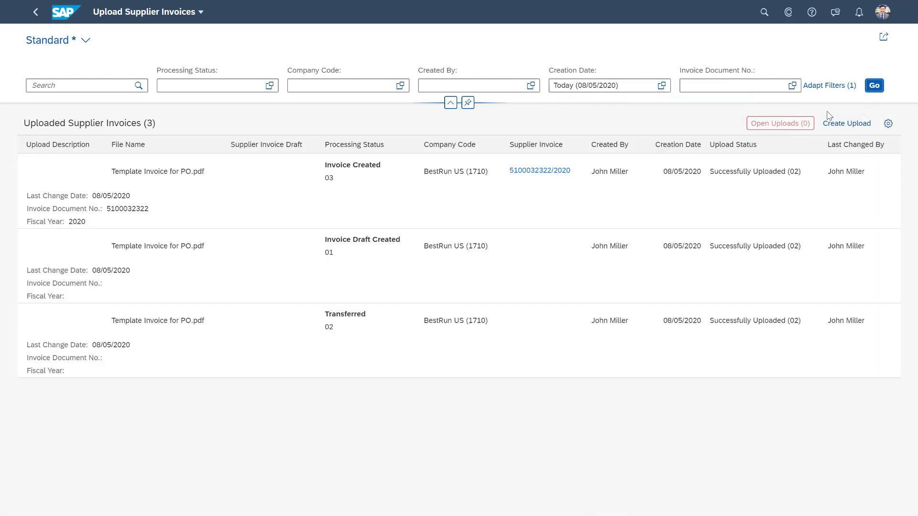
mouse_move(204, 350)
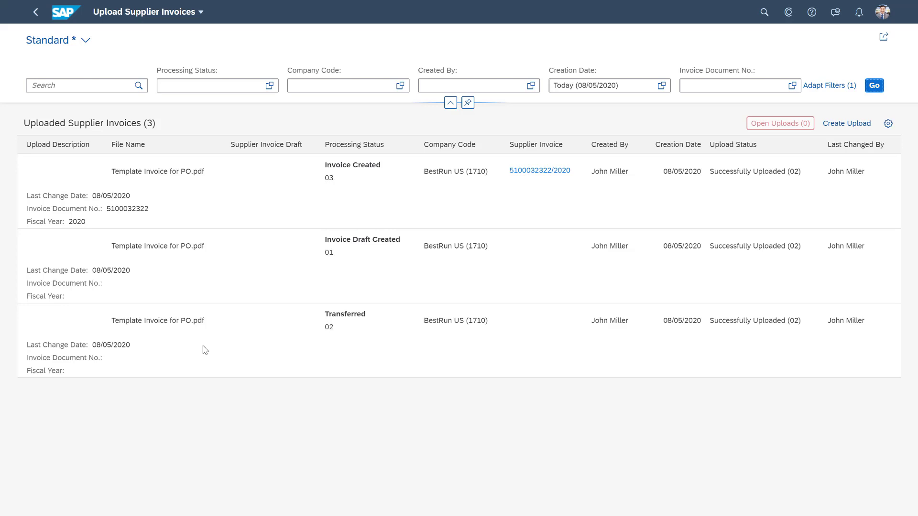
mouse_move(331, 323)
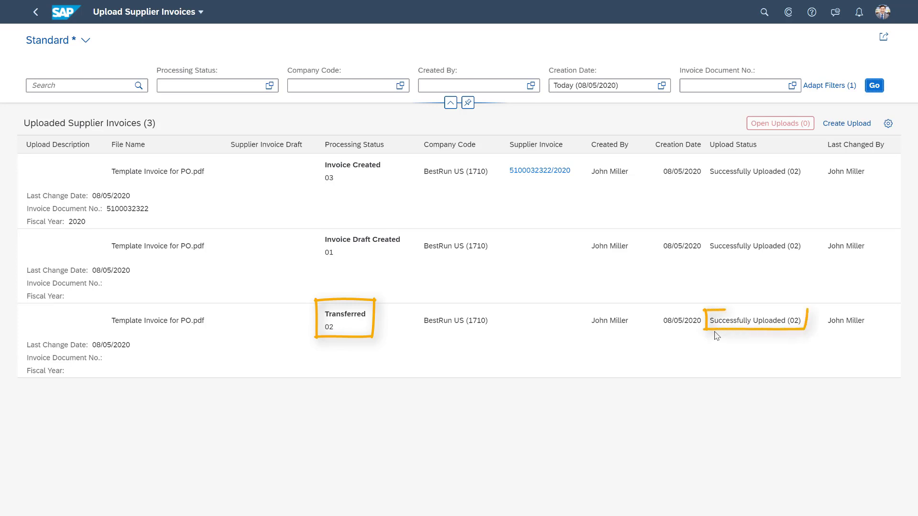
mouse_move(641, 356)
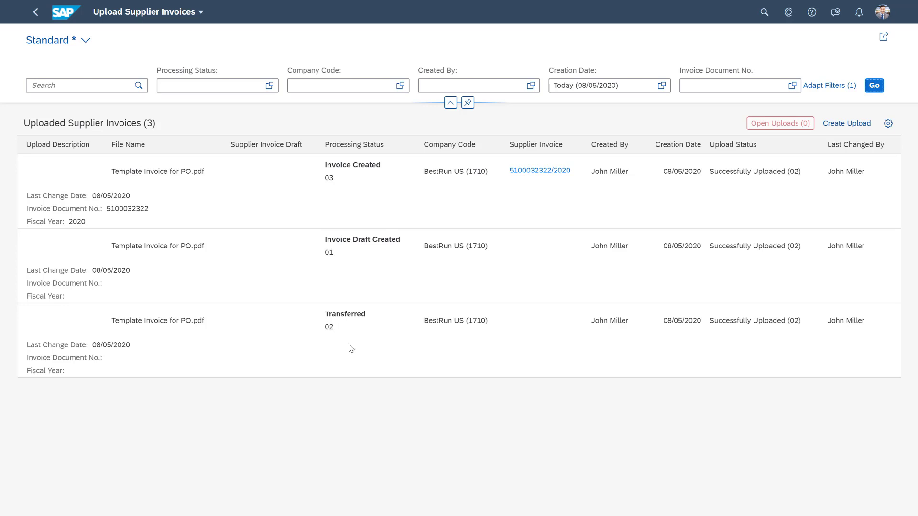
mouse_move(330, 336)
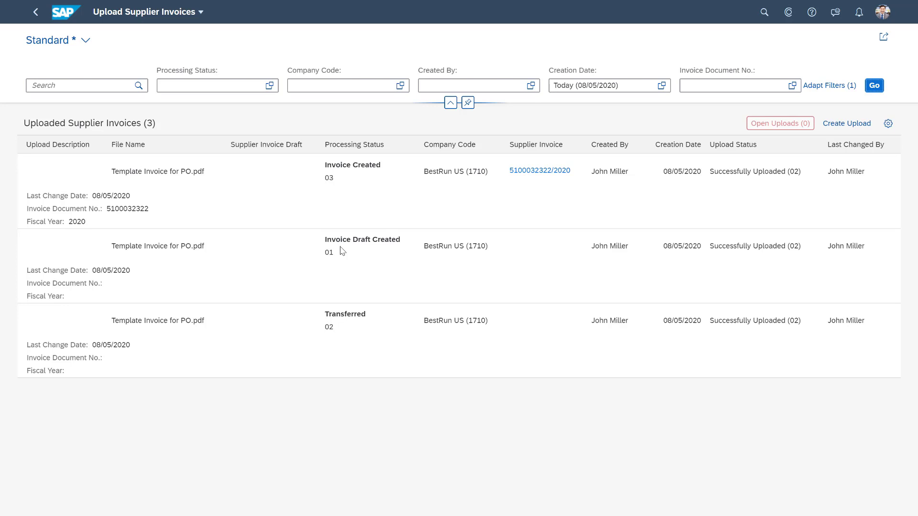
mouse_move(384, 255)
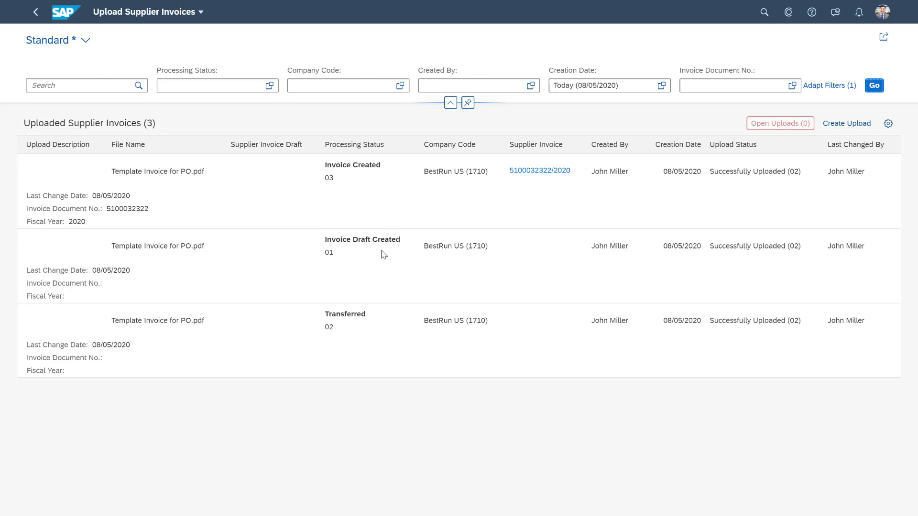
mouse_move(375, 167)
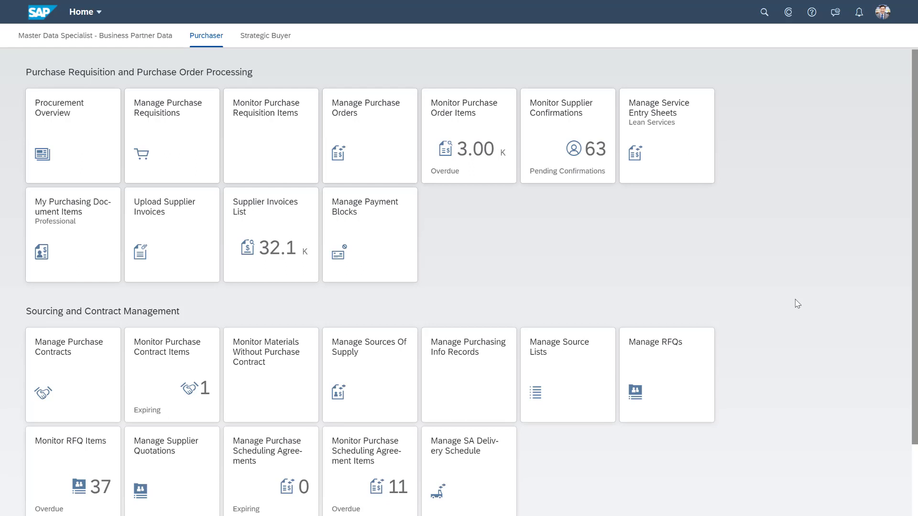
mouse_move(271, 235)
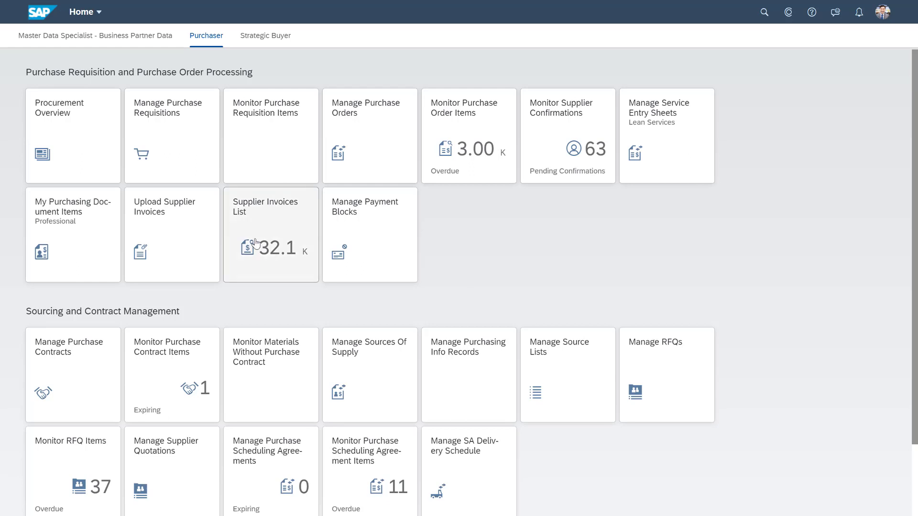
Step: In Supplier Invoices List, filter Invoice Date to Today and run the search
click(270, 235)
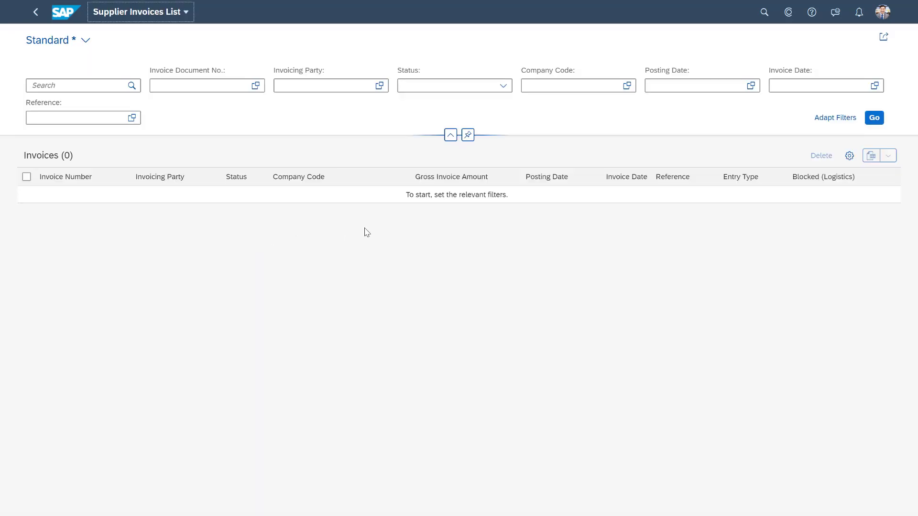
click(874, 85)
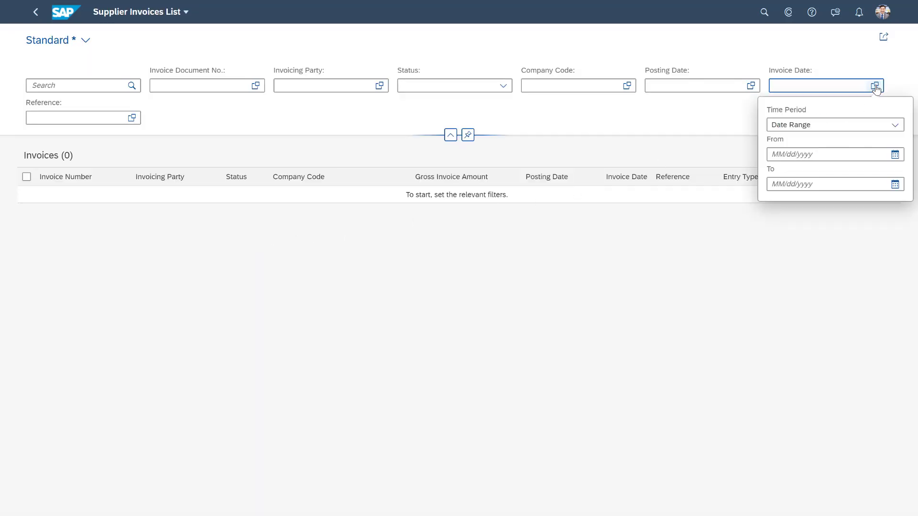
click(893, 124)
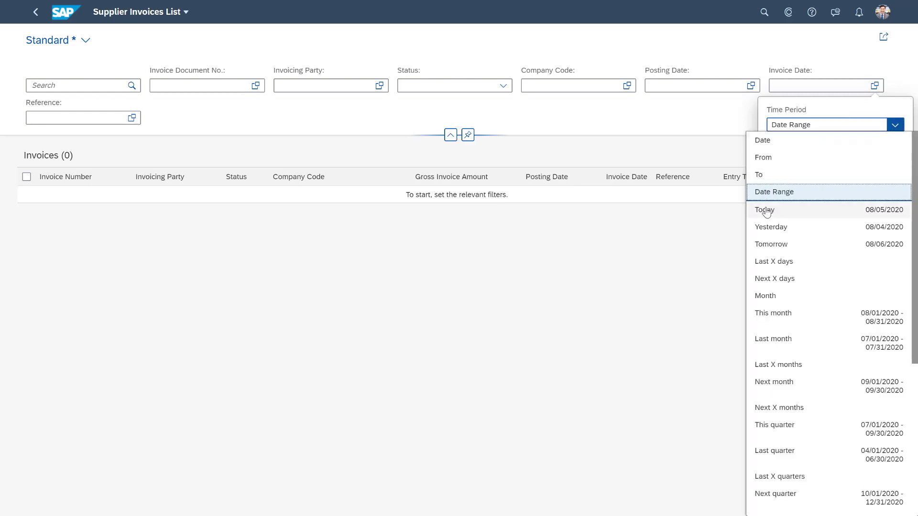
click(764, 209)
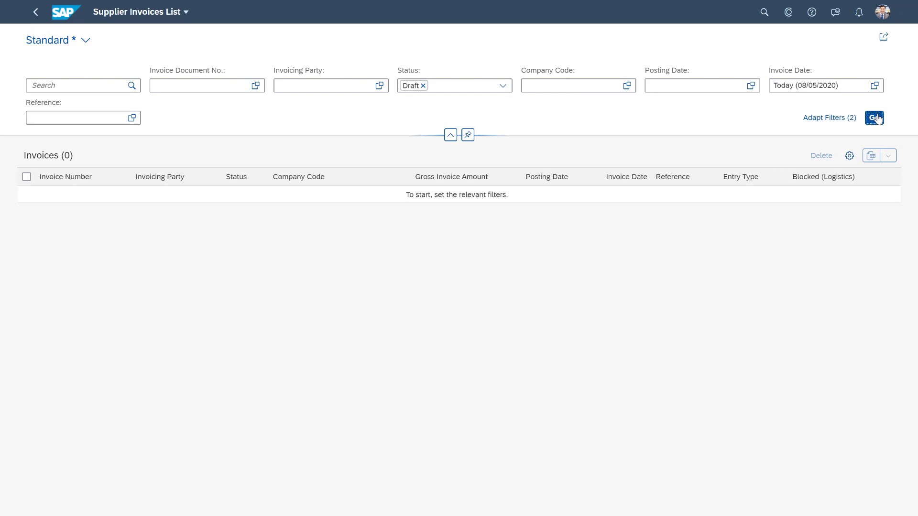
click(873, 118)
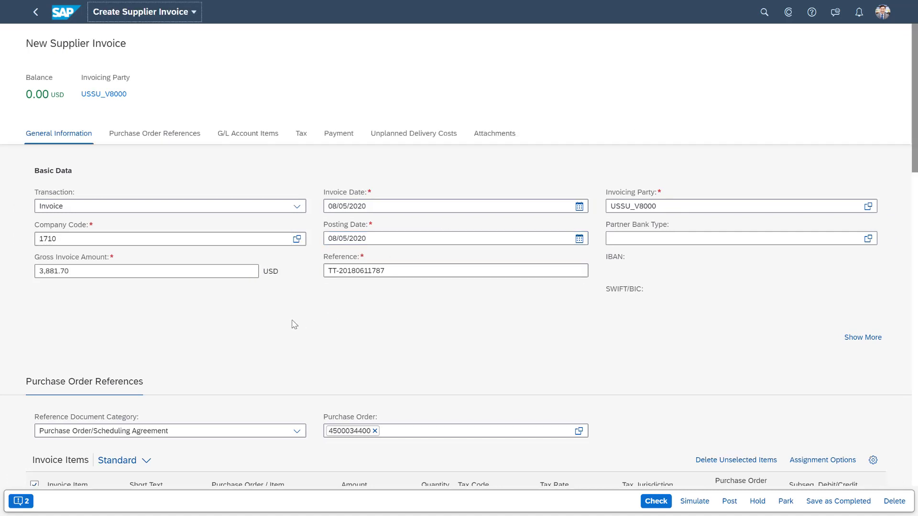
mouse_move(262, 321)
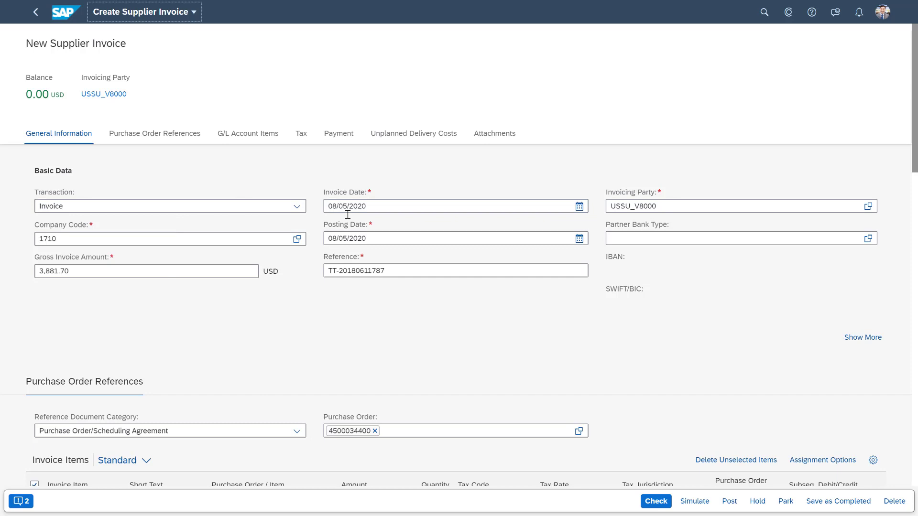
mouse_move(261, 293)
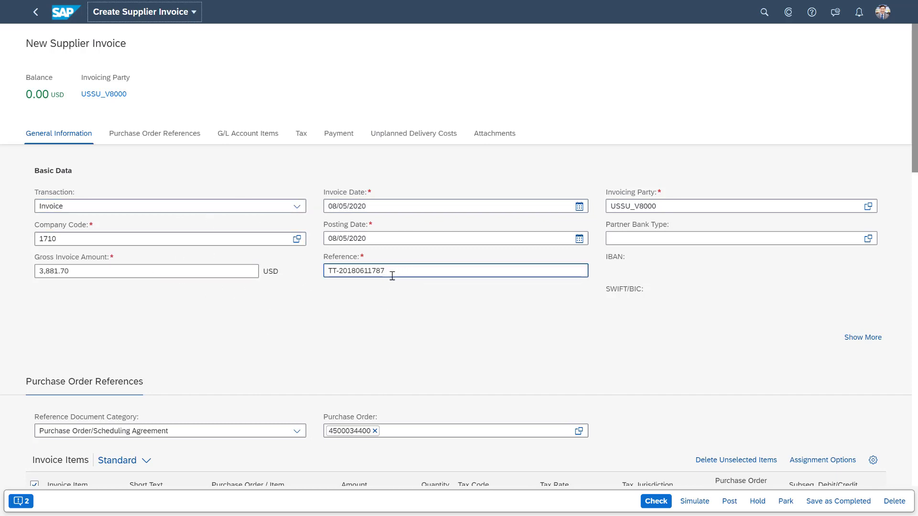
mouse_move(383, 218)
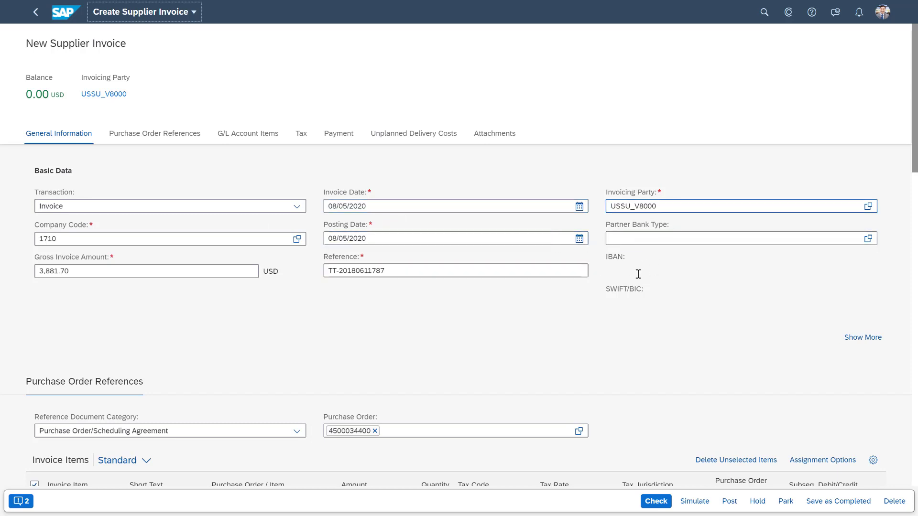
Step: Scroll through the draft's items, payment details and attached Template Invoice for PO.pdf
scroll(down, 3)
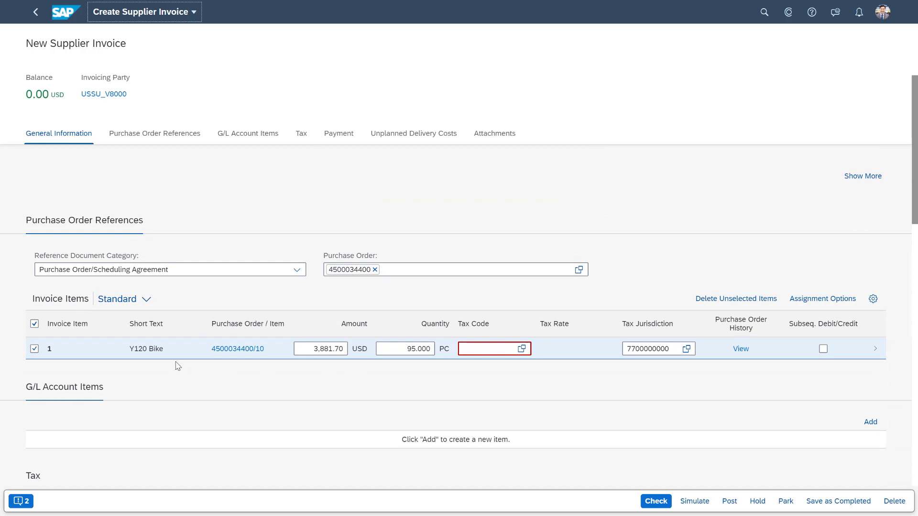
mouse_move(328, 358)
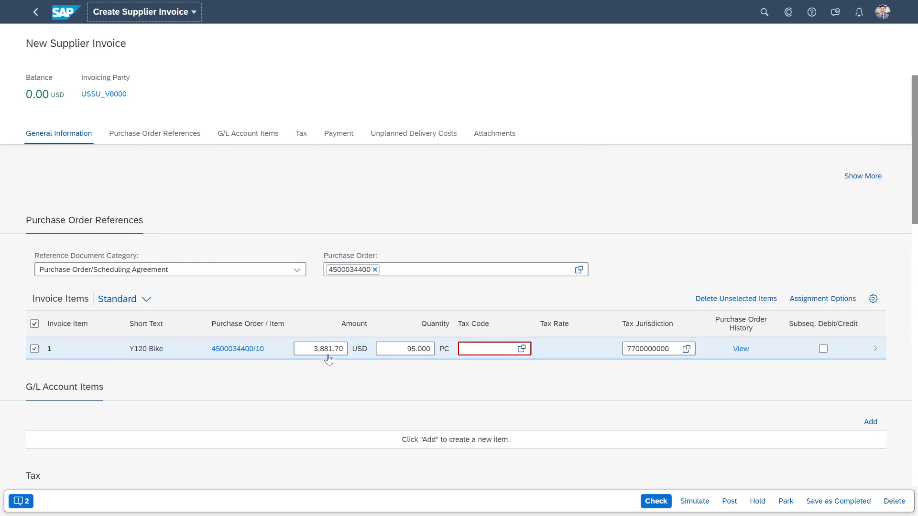
mouse_move(445, 373)
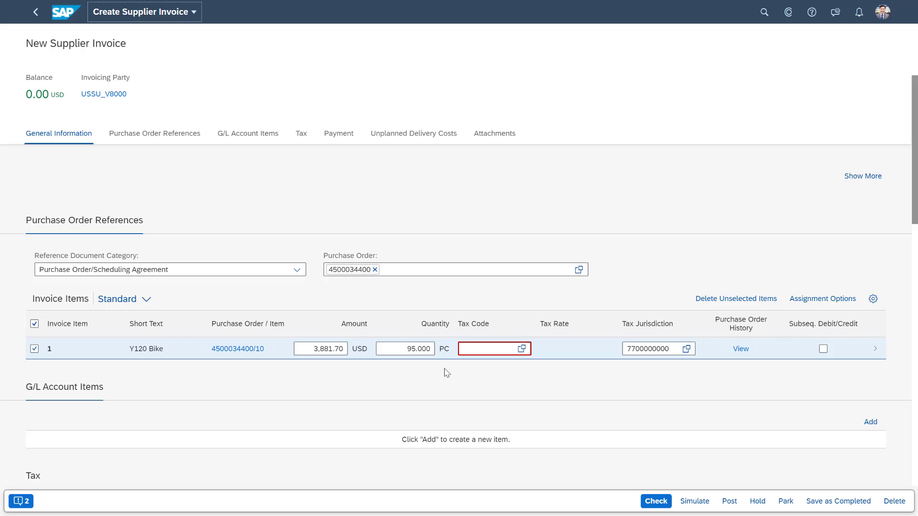
mouse_move(620, 395)
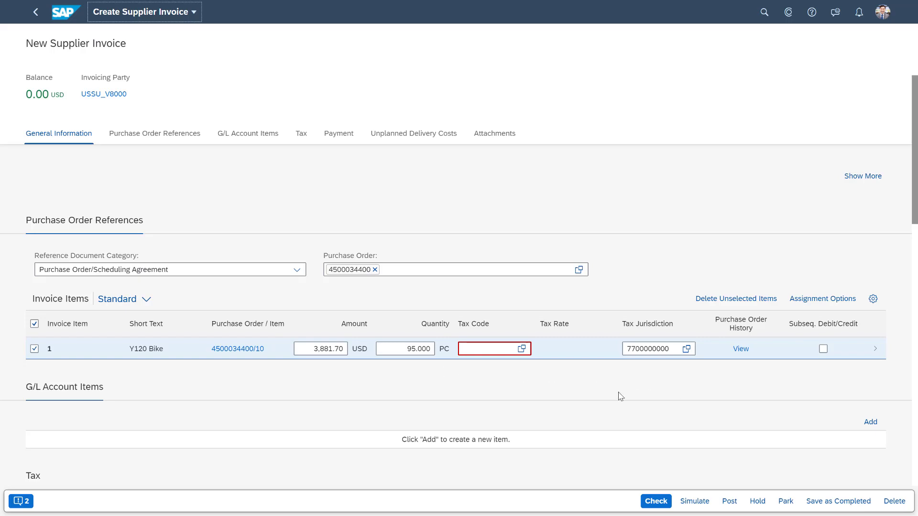
click(338, 132)
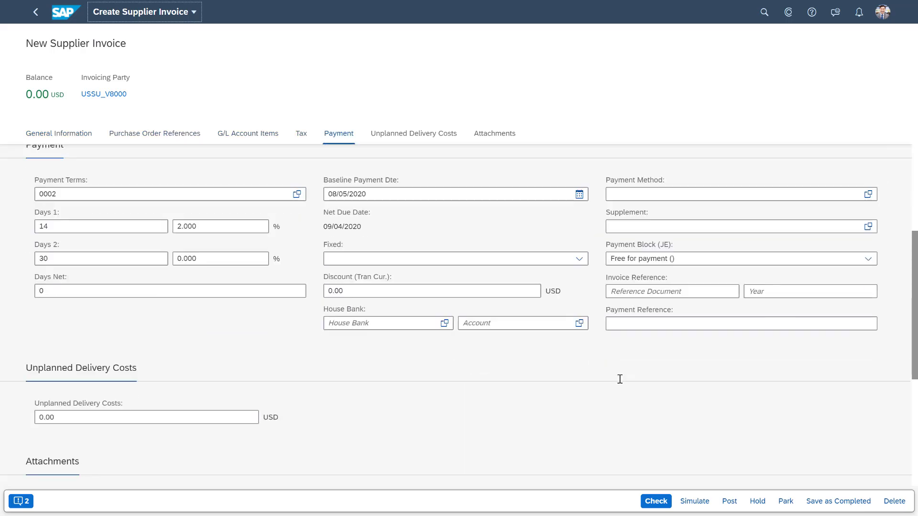
click(169, 290)
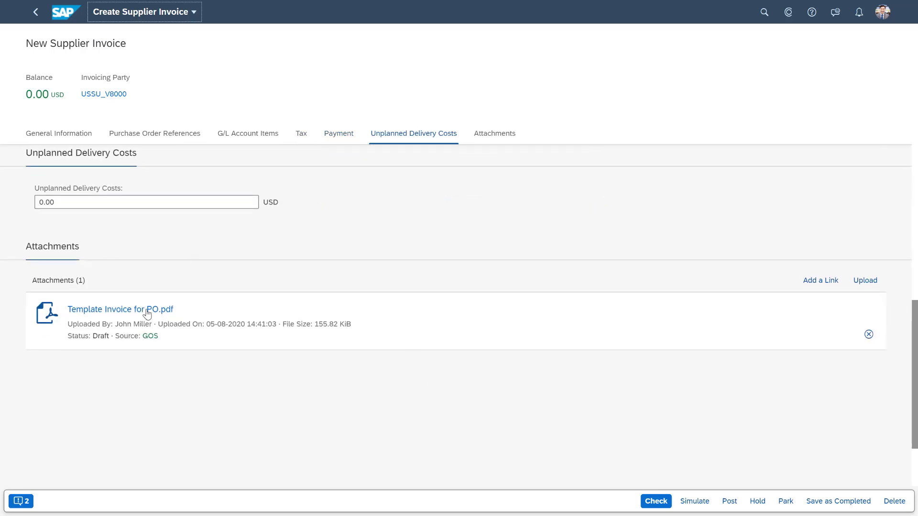
mouse_move(121, 309)
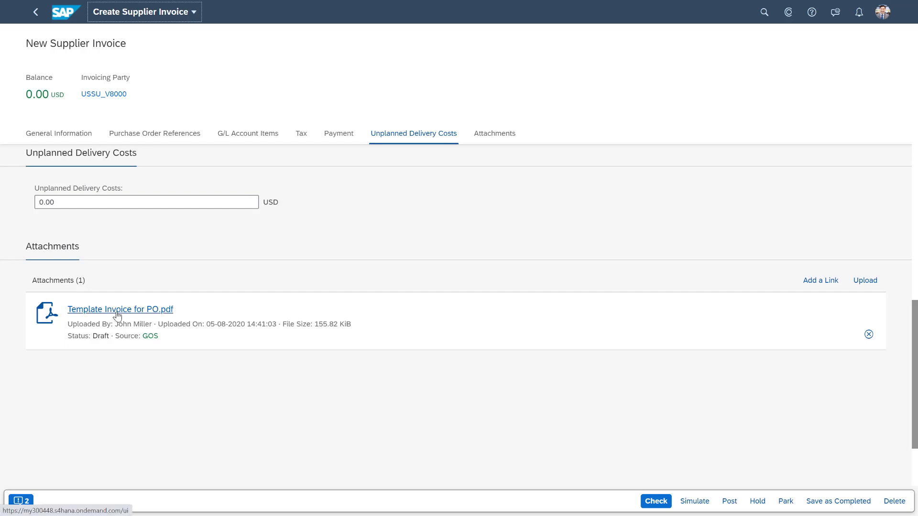
click(120, 309)
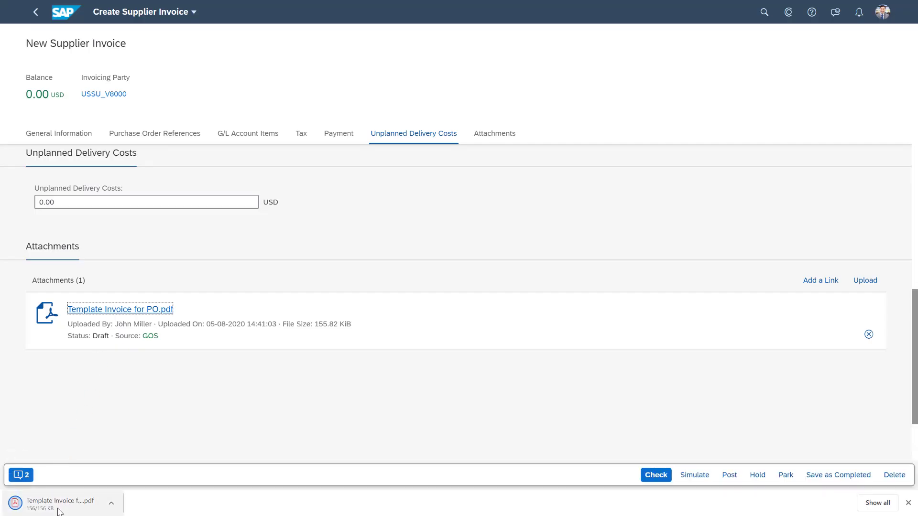
click(121, 308)
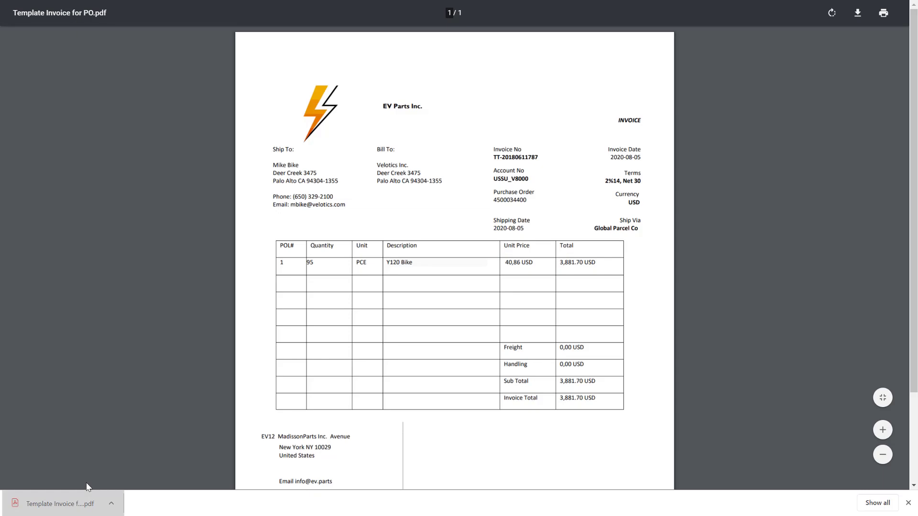
mouse_move(432, 343)
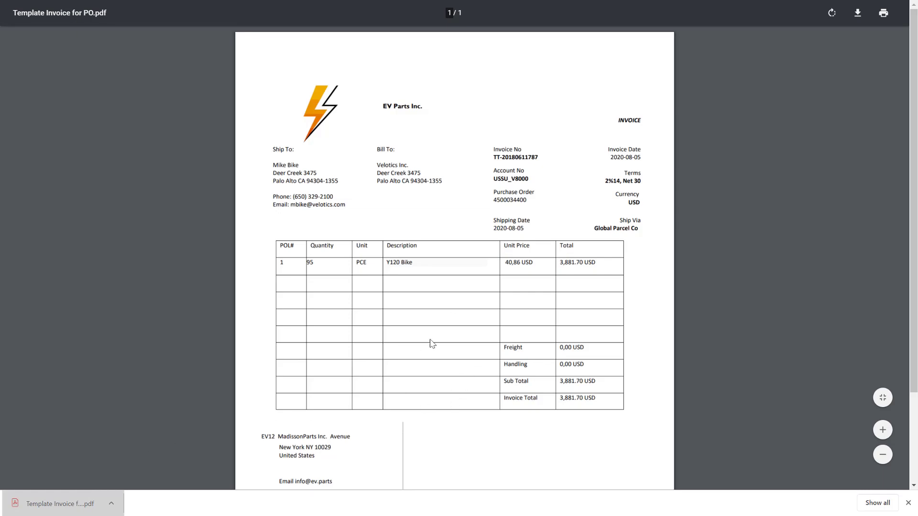
mouse_move(400, 267)
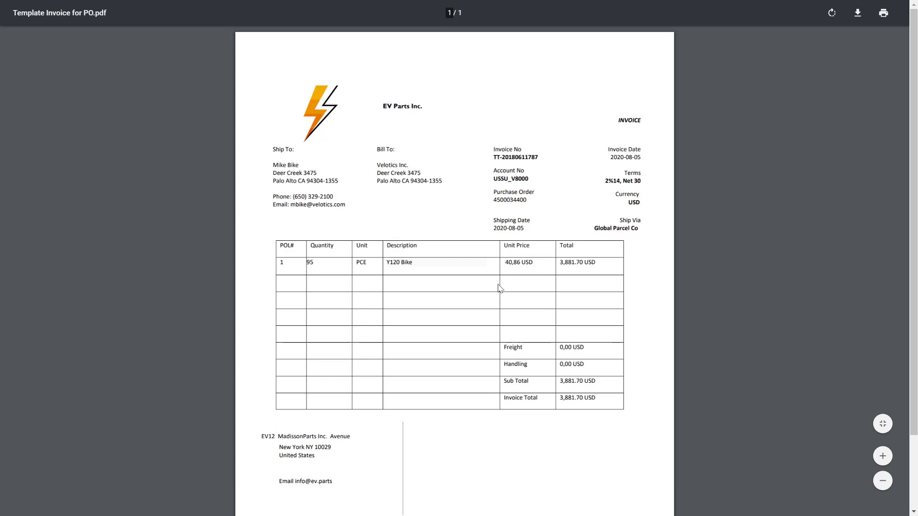
mouse_move(577, 268)
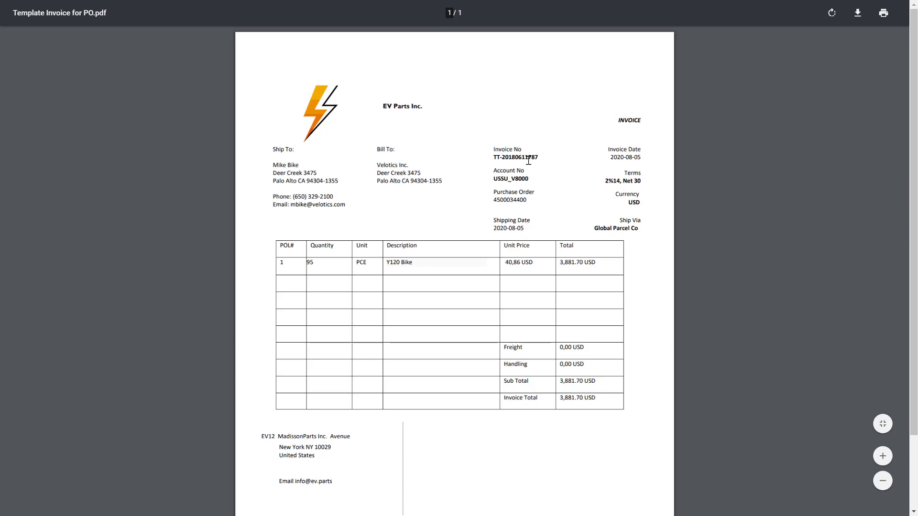
mouse_move(640, 161)
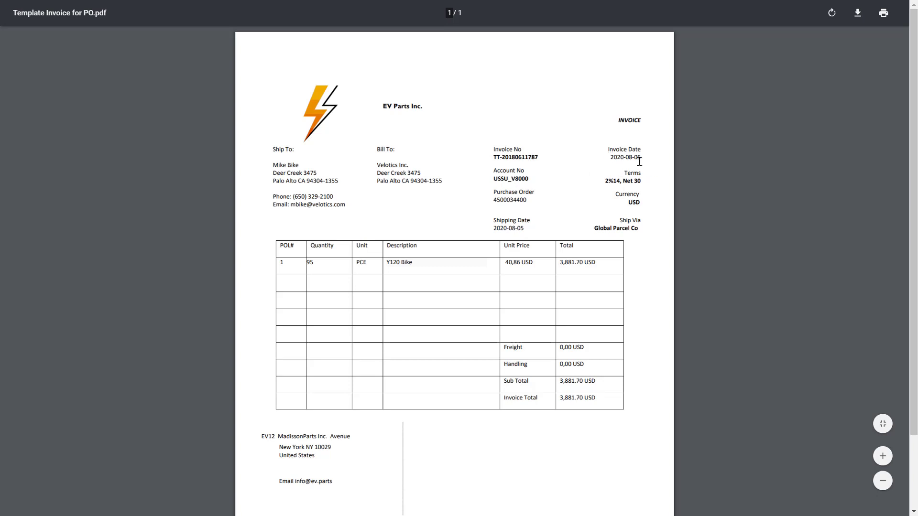
mouse_move(629, 207)
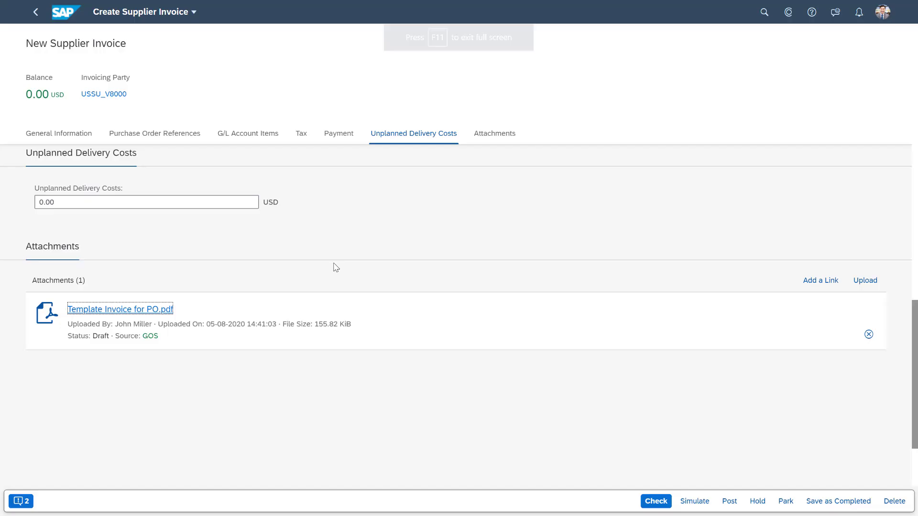
Step: Enter tax code I0 on item 1 under General Information and run Check
click(339, 134)
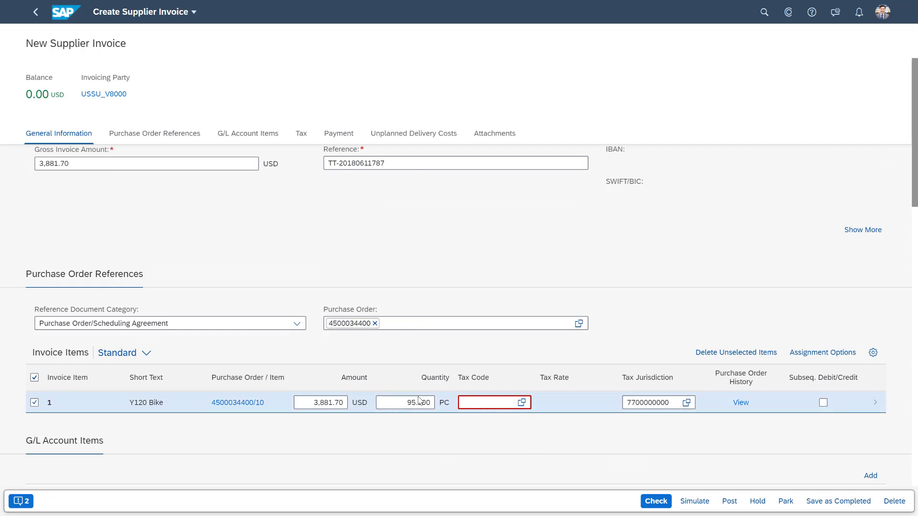
click(489, 402)
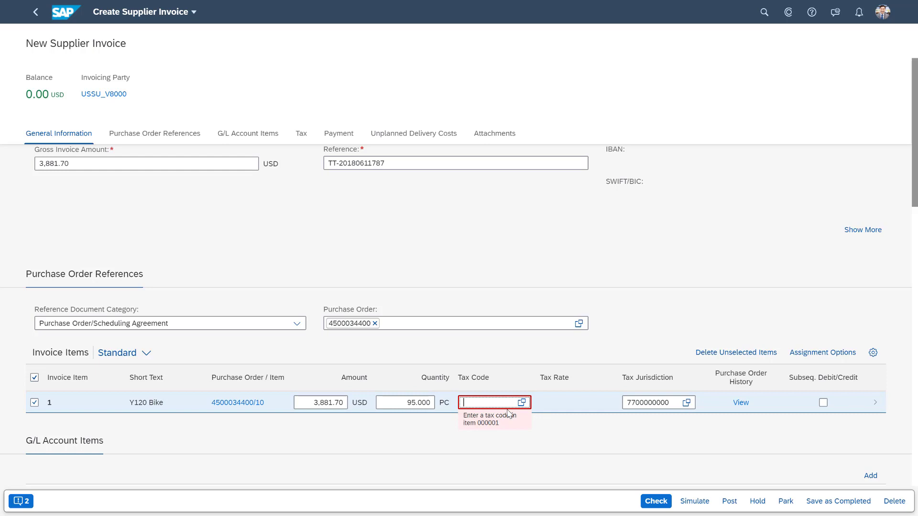
text(I0)
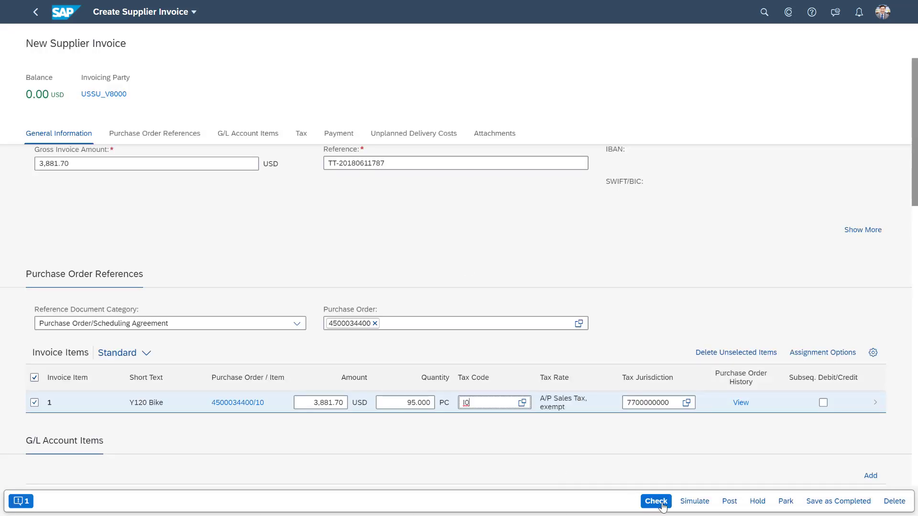
click(655, 501)
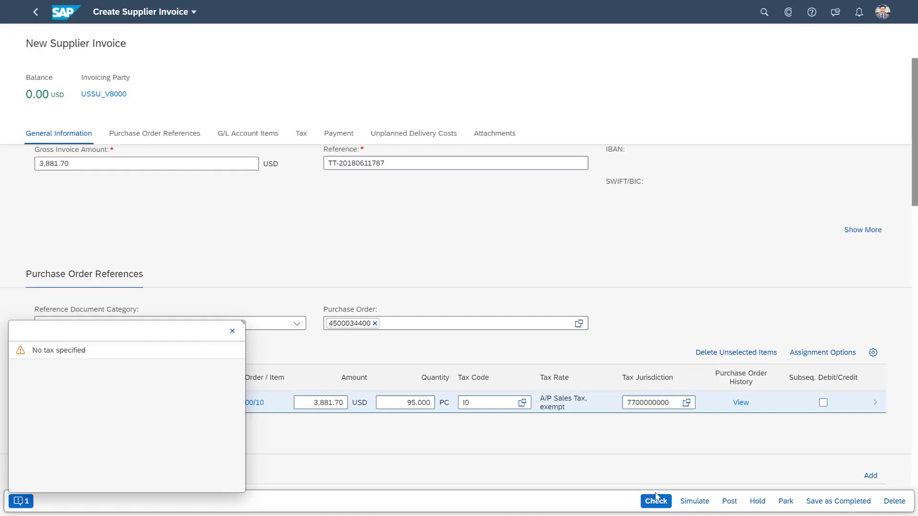
mouse_move(663, 481)
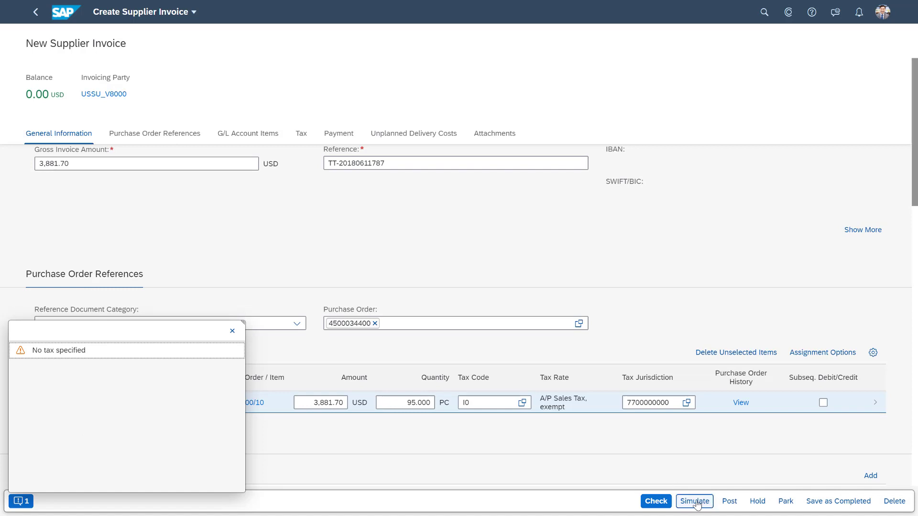
Step: Simulate the posting, showing balanced debit and credit of 3,881.70 USD
click(694, 501)
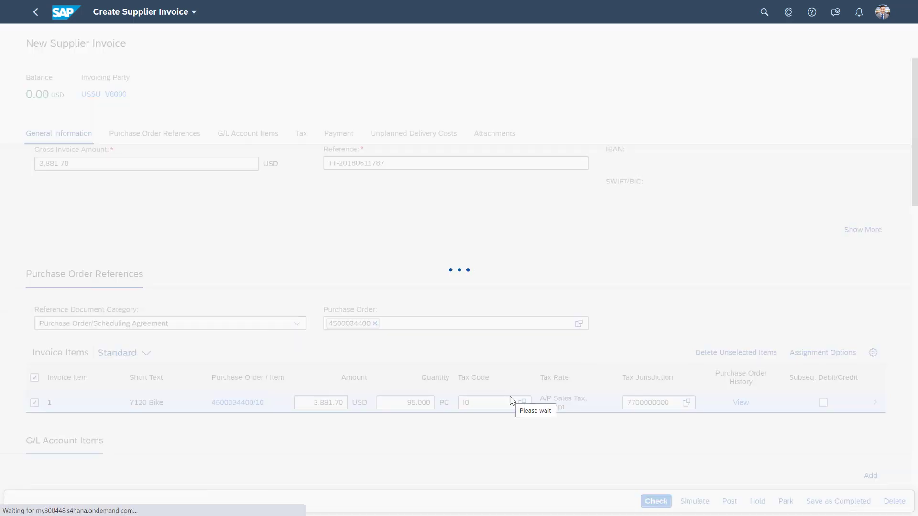
click(694, 501)
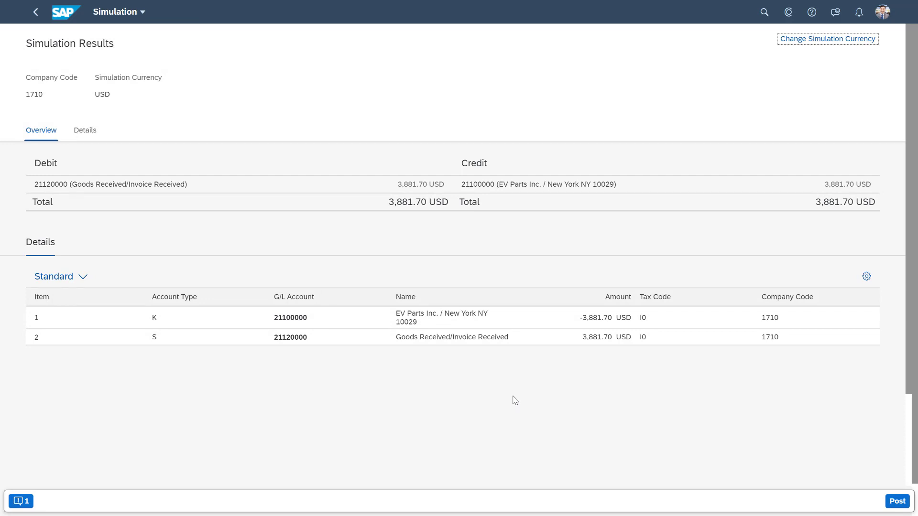
mouse_move(291, 317)
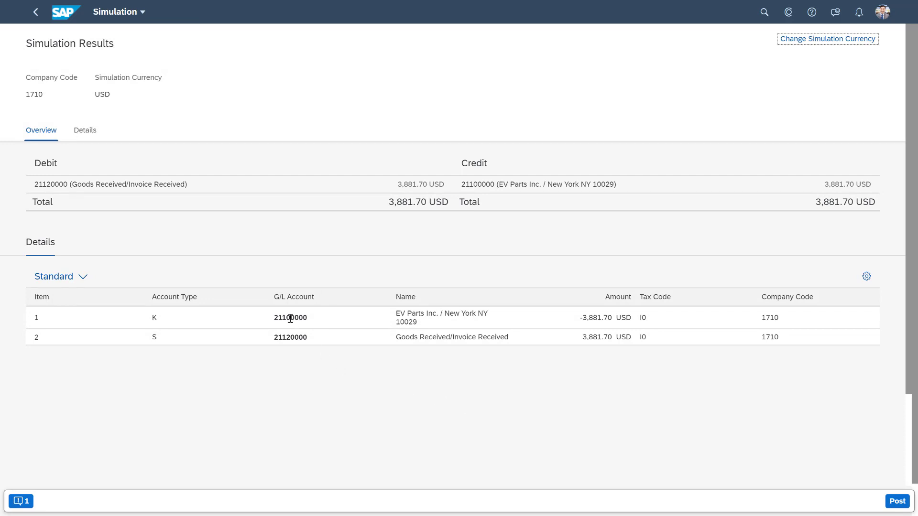
mouse_move(558, 333)
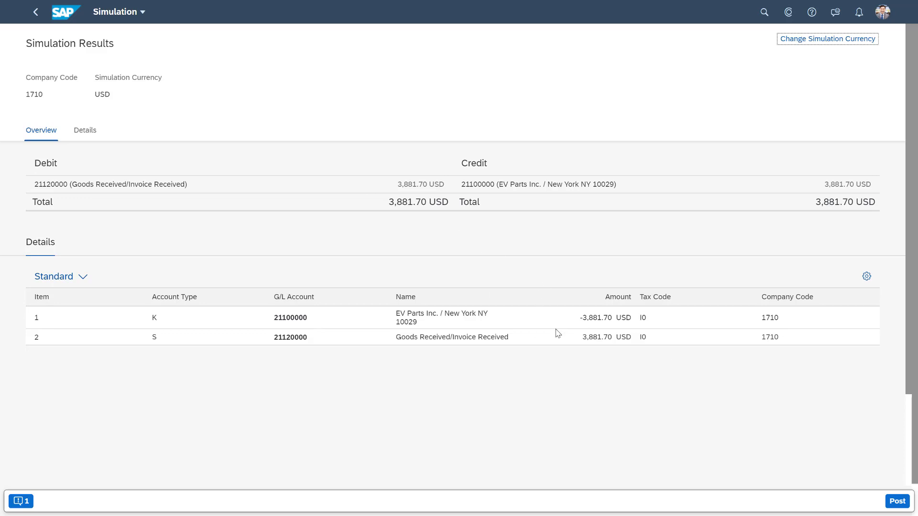
mouse_move(614, 352)
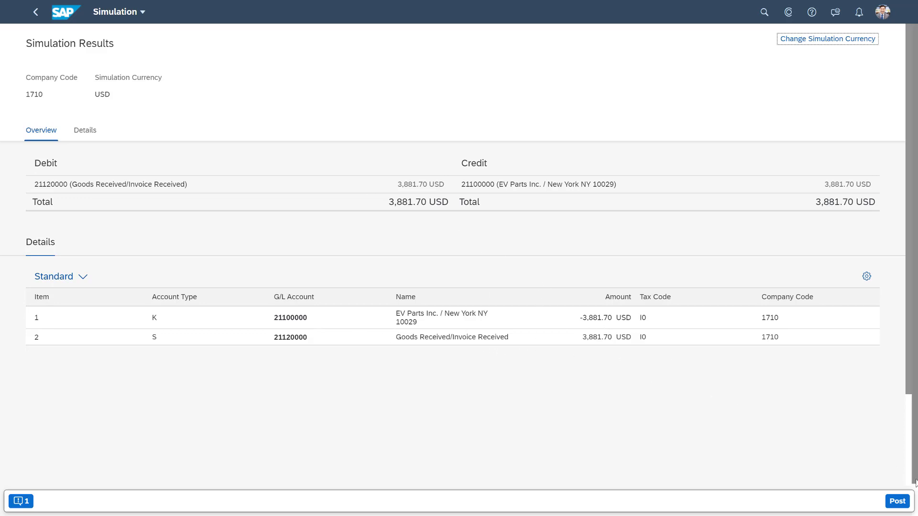
click(896, 501)
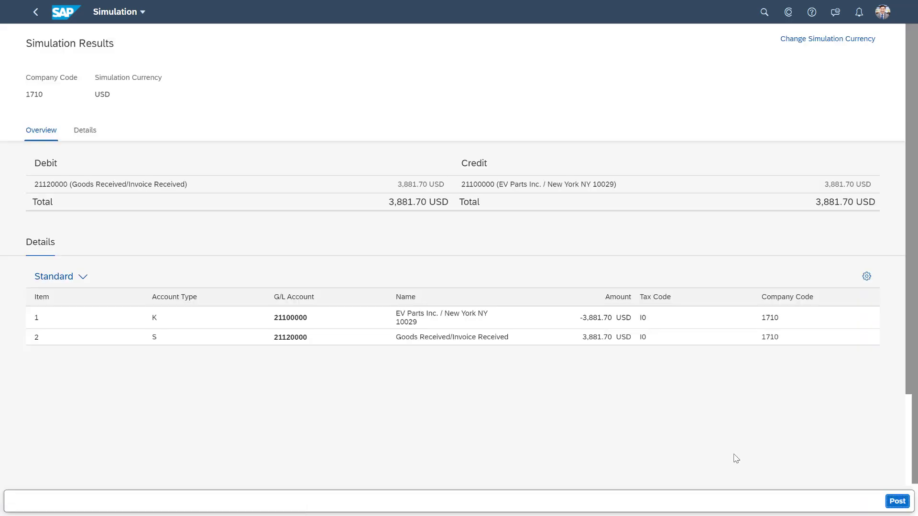
click(896, 501)
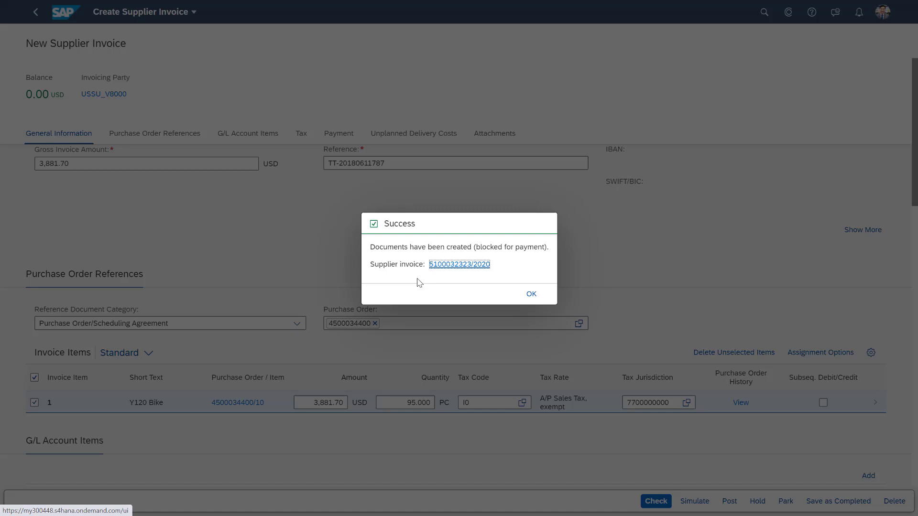
mouse_move(452, 281)
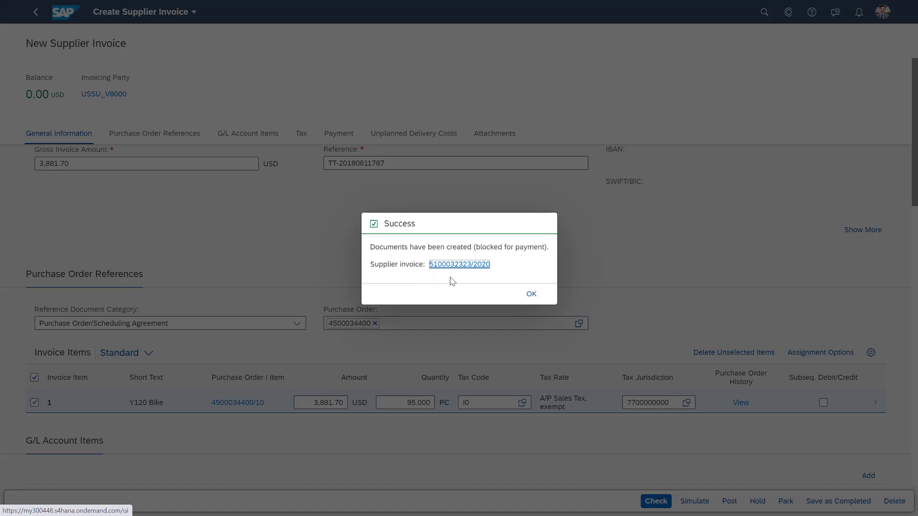
mouse_move(561, 265)
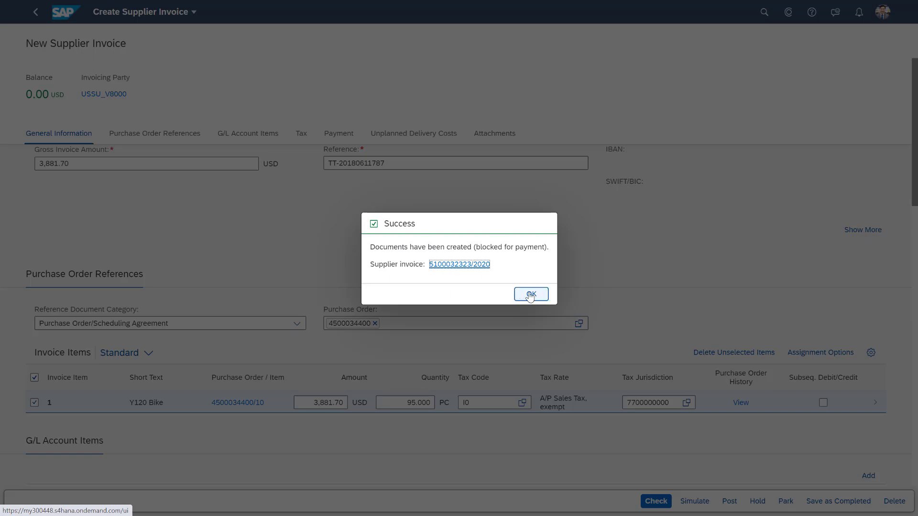
click(530, 293)
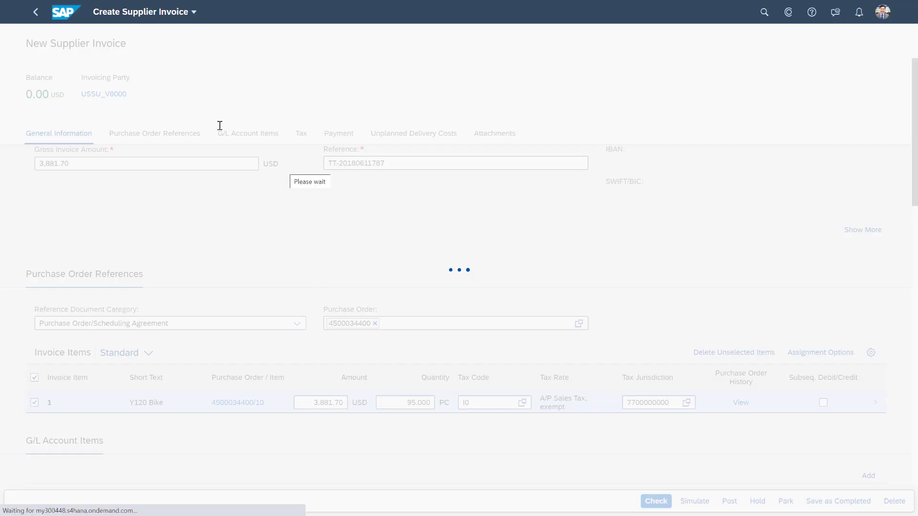
click(66, 12)
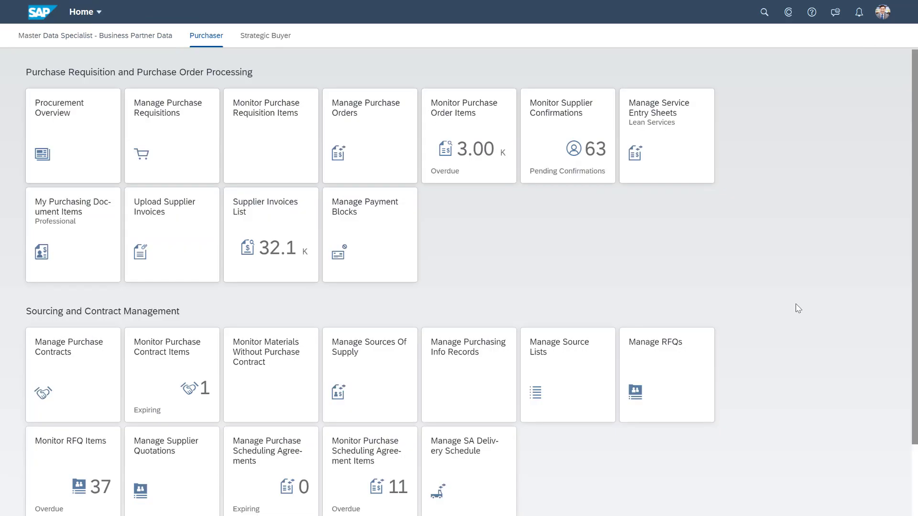
mouse_move(776, 295)
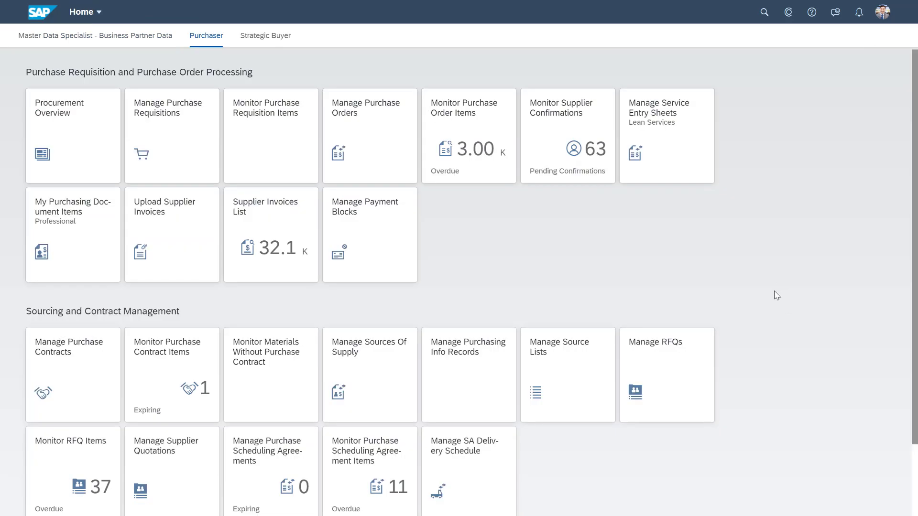
Step: In Manage Payment Blocks, find supplier USSU_V8000 and open the EV Parts Inc. account
click(369, 235)
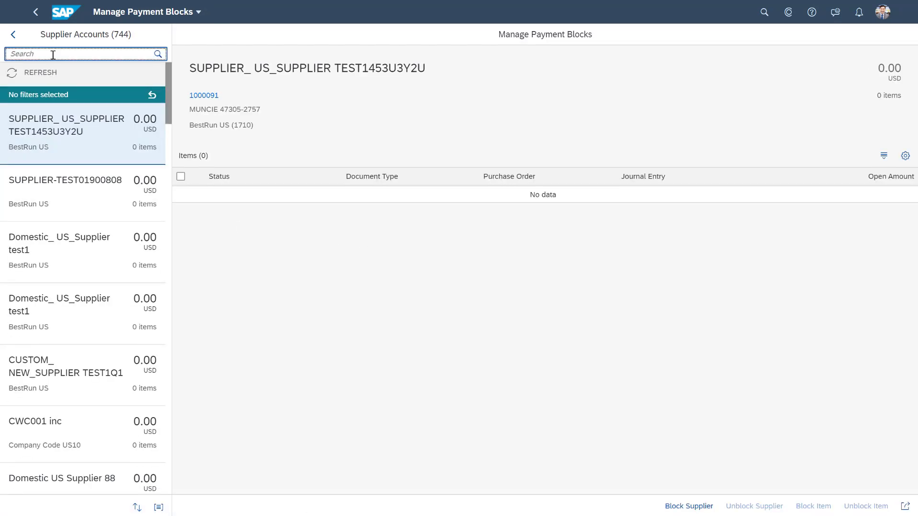
text(USSU_V)
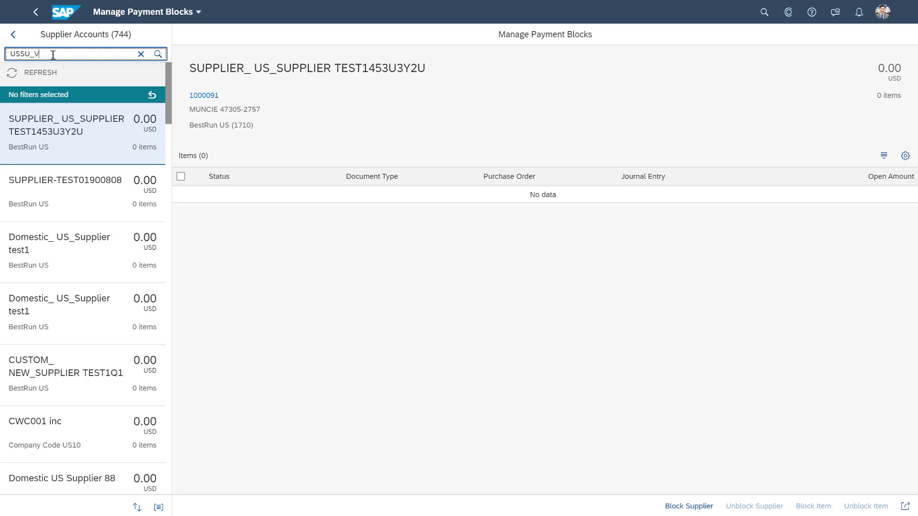
text(8000)
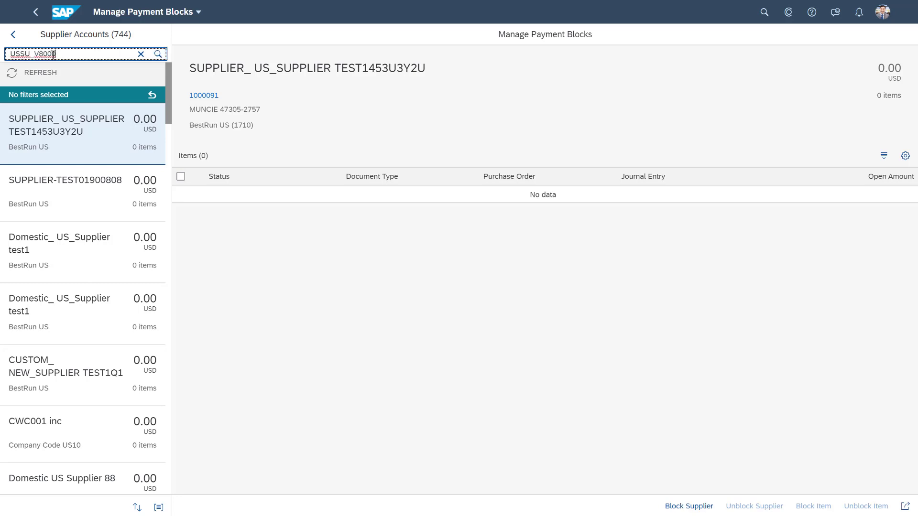
click(157, 53)
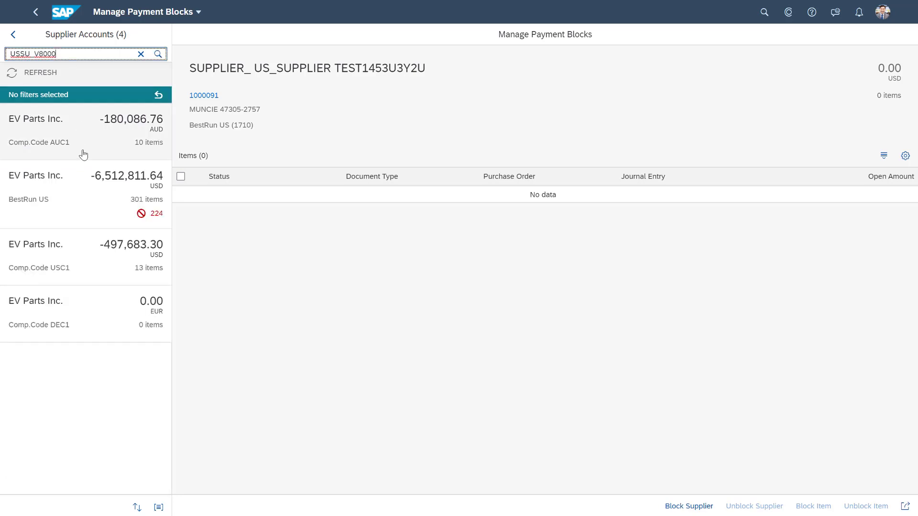
click(85, 193)
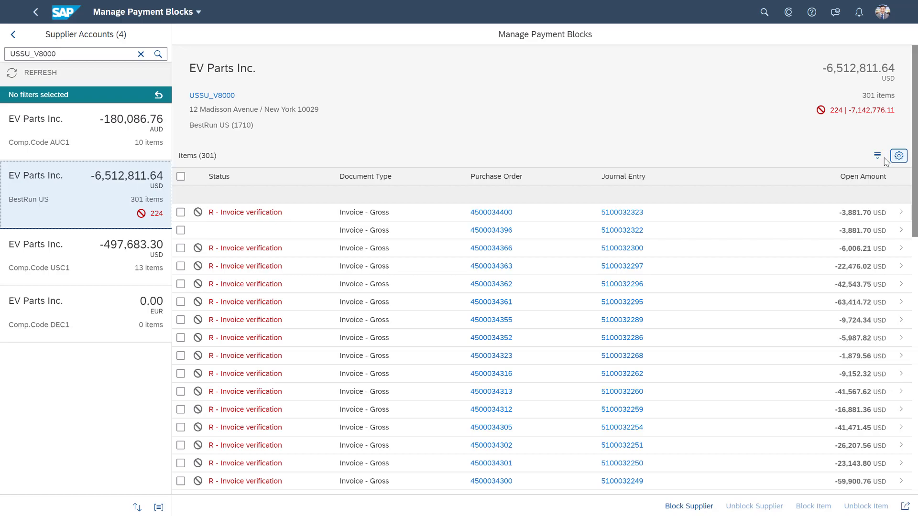
click(877, 156)
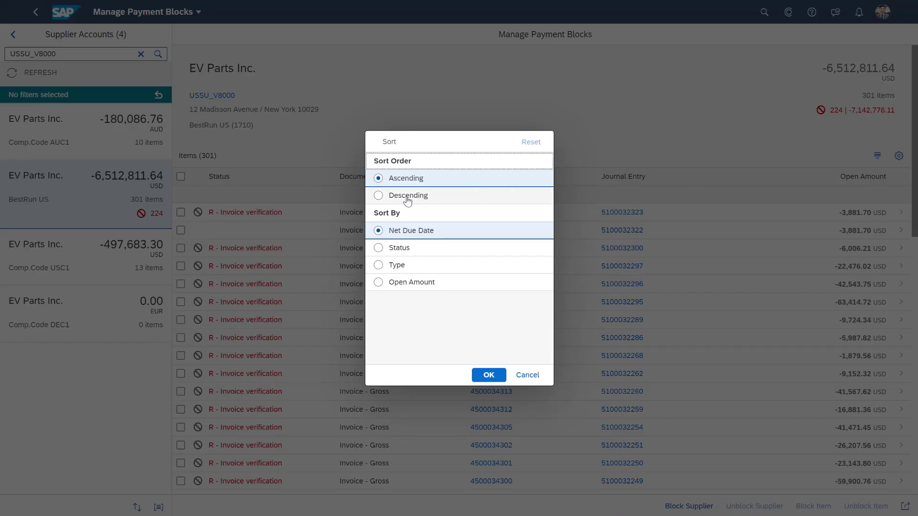
click(489, 375)
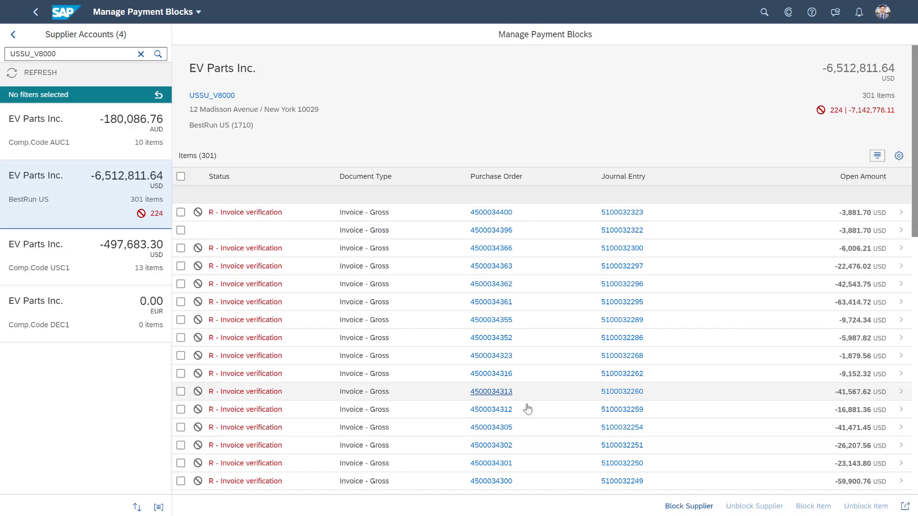
mouse_move(524, 218)
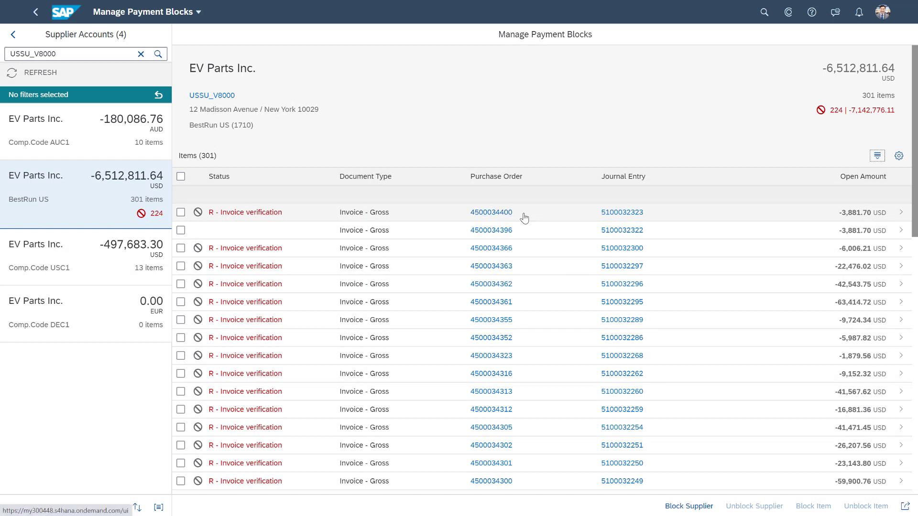
mouse_move(491, 212)
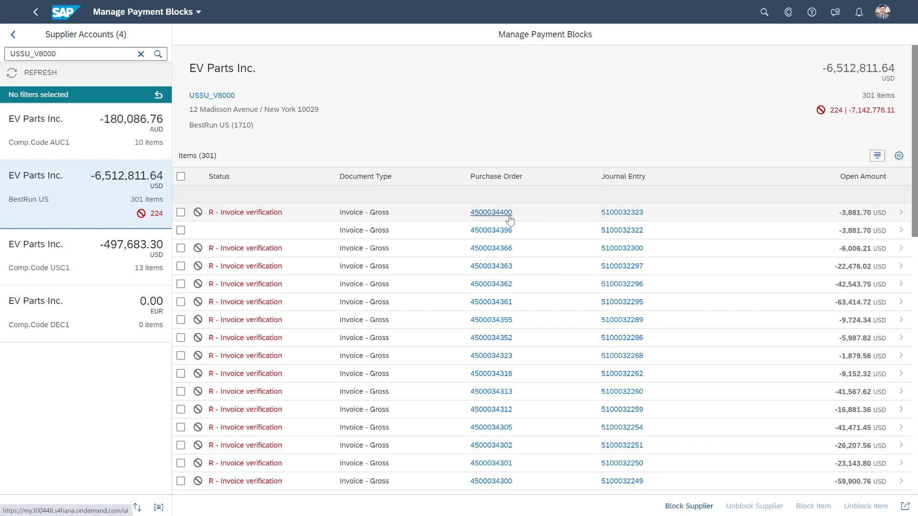
mouse_move(374, 223)
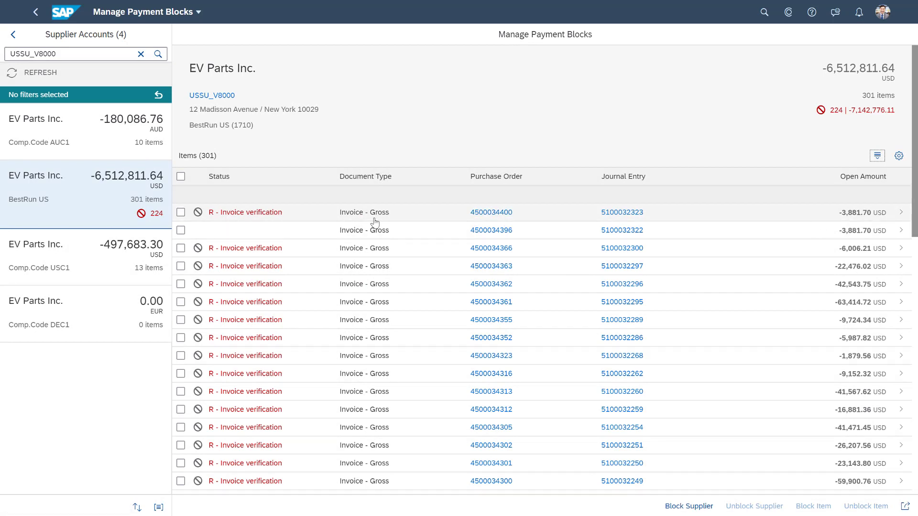
click(181, 212)
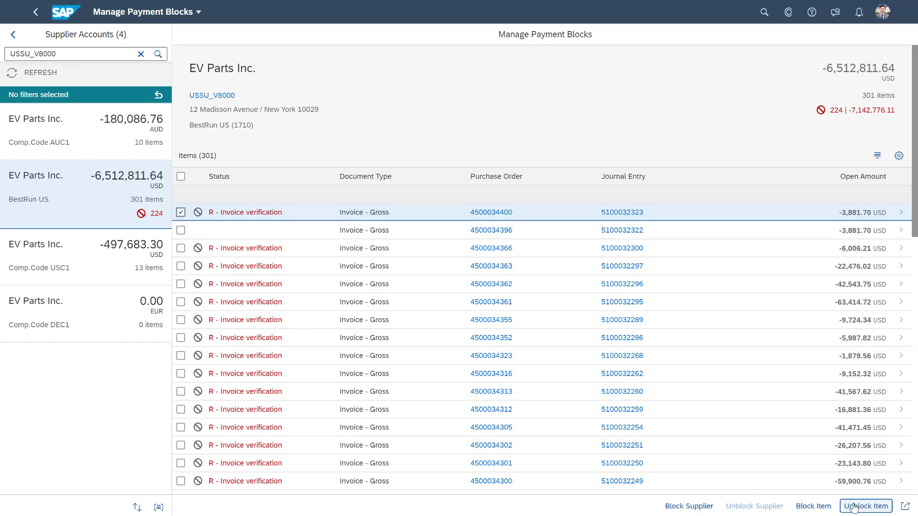
click(866, 506)
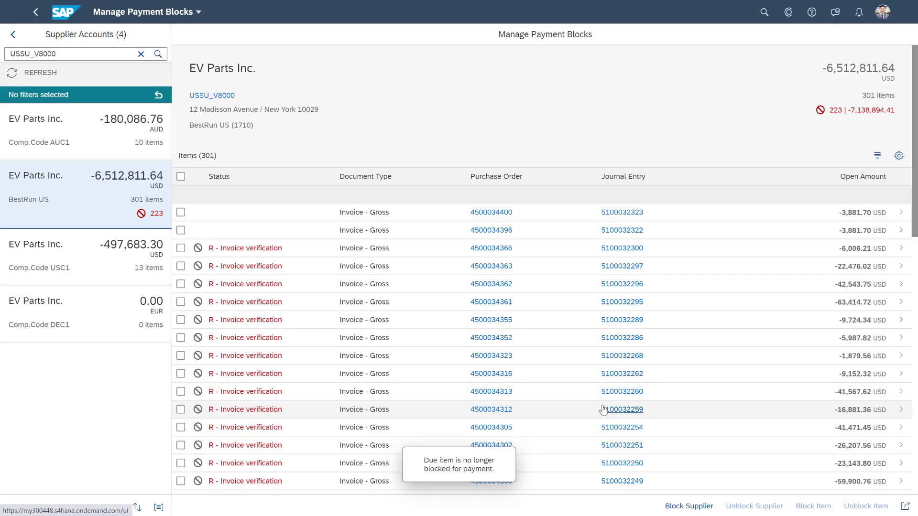
mouse_move(603, 411)
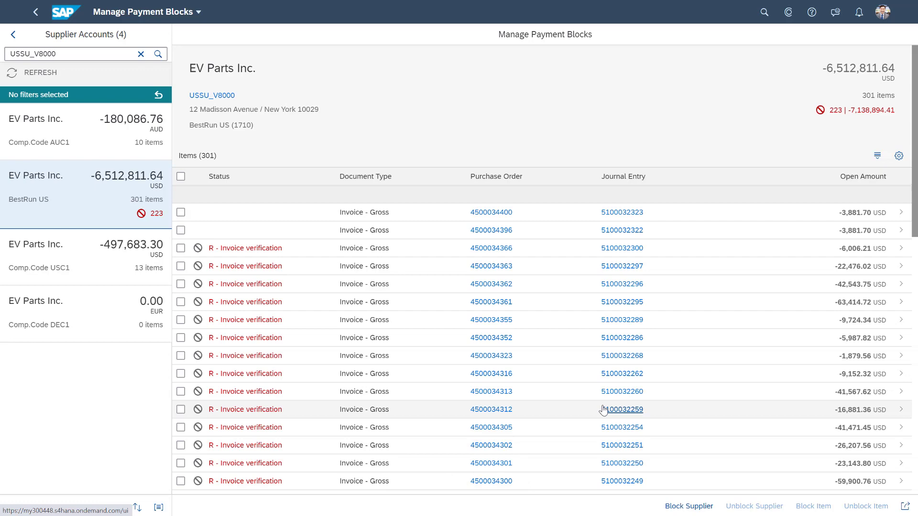
Step: Leave the launchpad for the Intelligent RPA Factory Store
click(66, 12)
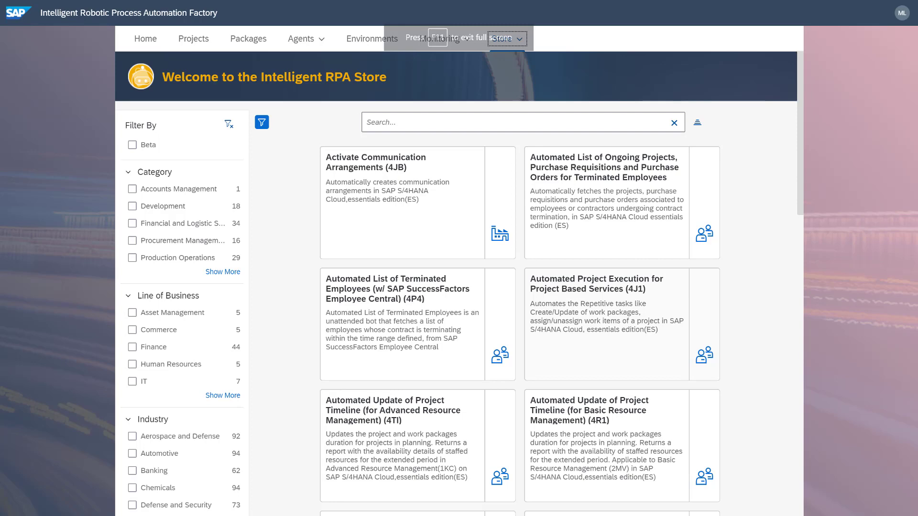
Step: Search the Store for 'supplier invoices' and locate the Automatic Upload of Supplier Invoices (4HZ) bot
text(supplier invoices)
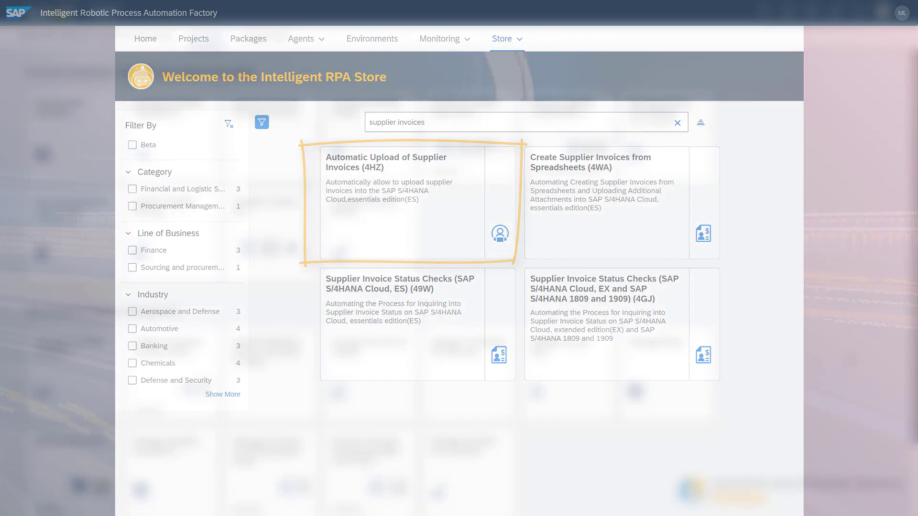
click(403, 201)
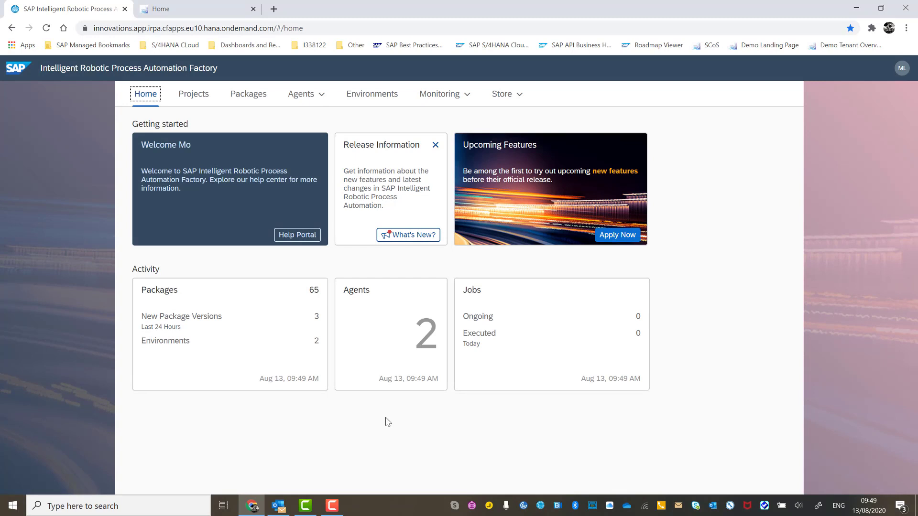
mouse_move(311, 257)
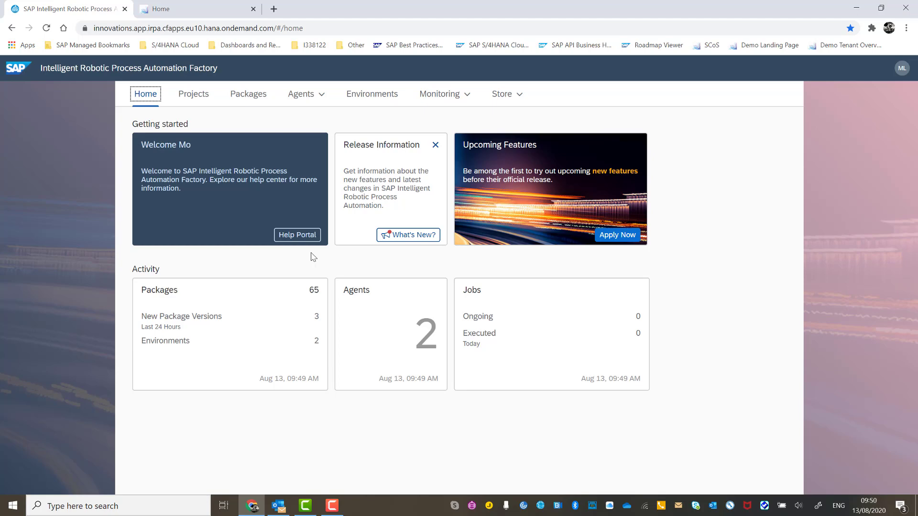
mouse_move(417, 266)
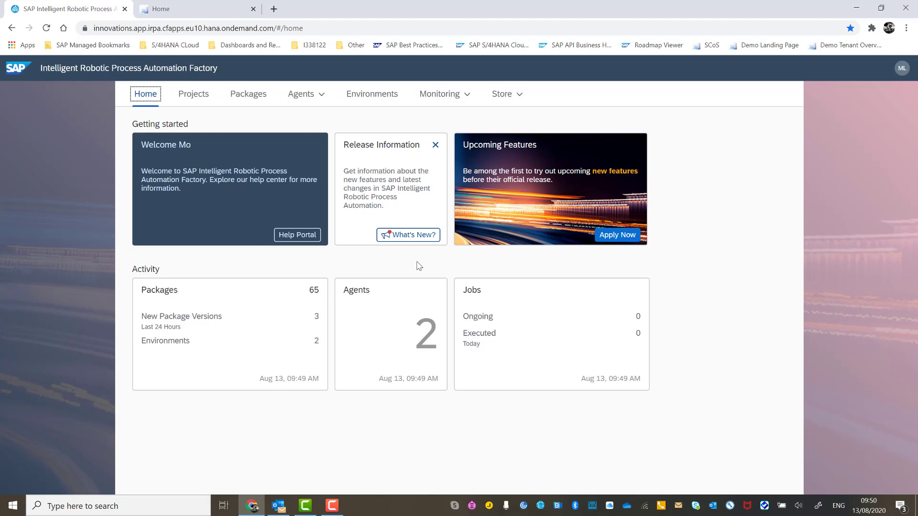
mouse_move(613, 262)
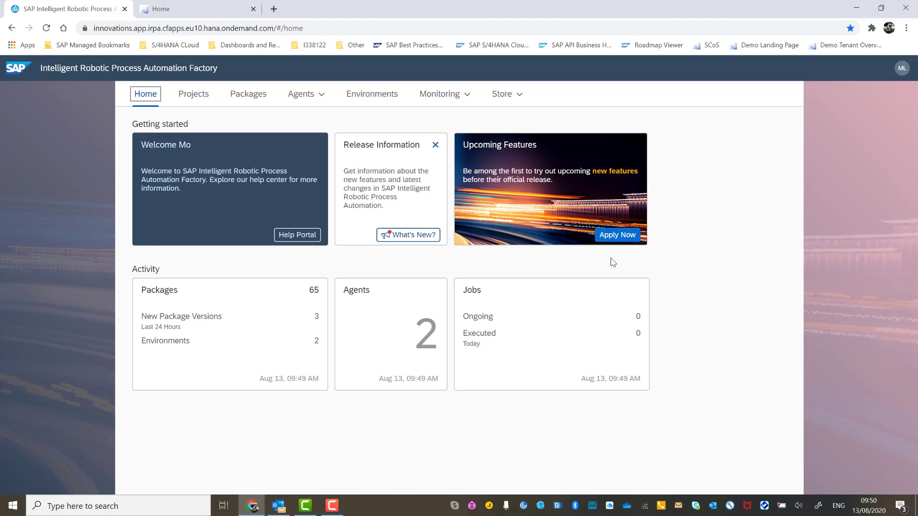
mouse_move(447, 384)
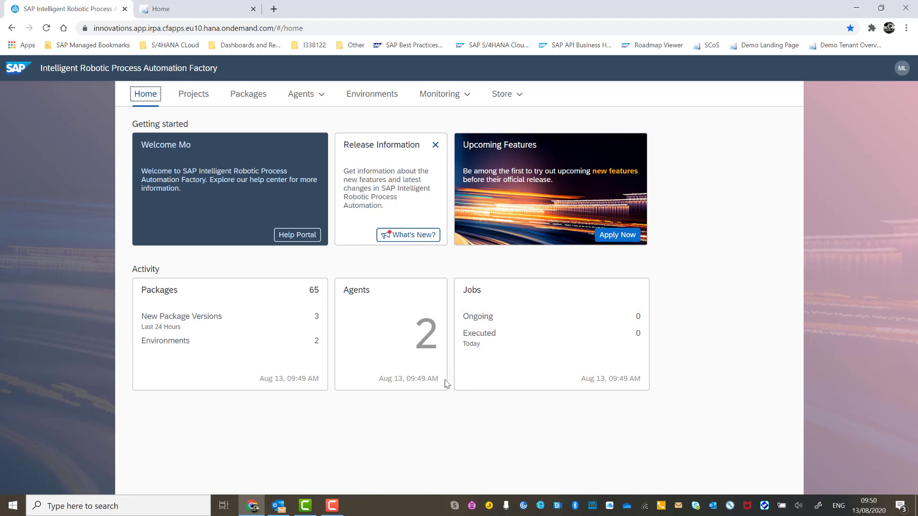
mouse_move(418, 423)
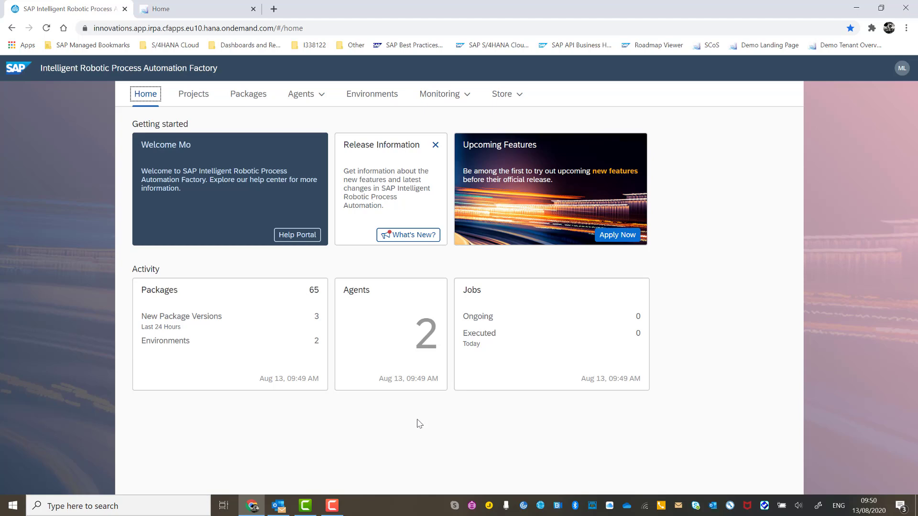
mouse_move(410, 289)
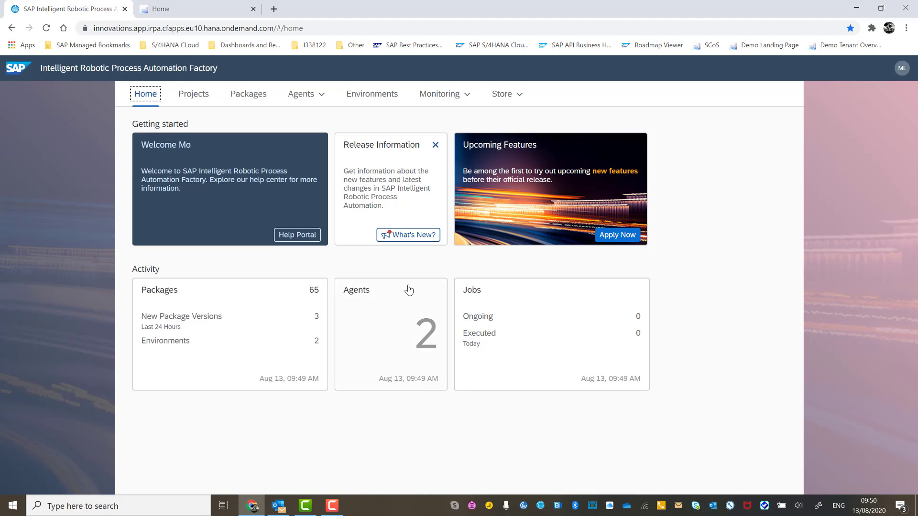
mouse_move(399, 110)
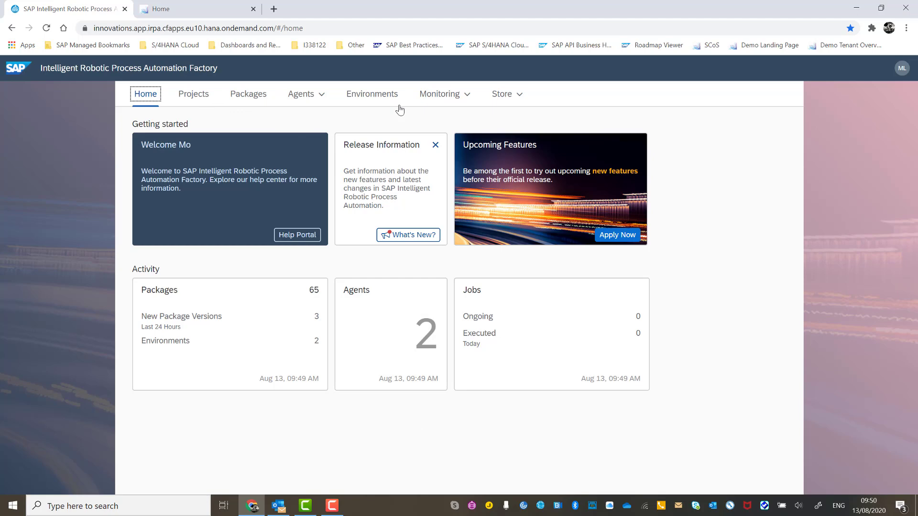
Step: In the Dev environment, review its agents, triggers and deployed Automatic Upload of Supplier Invoices 1.8.8 package
click(372, 94)
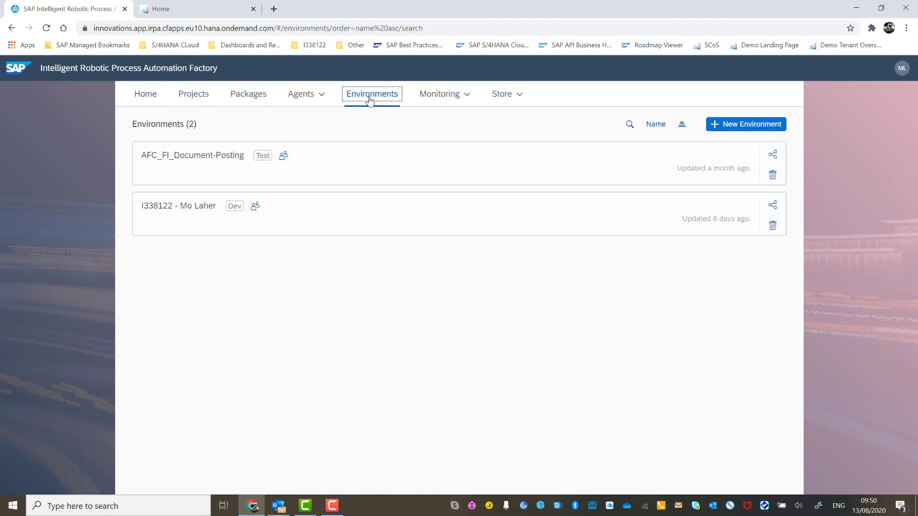
mouse_move(174, 224)
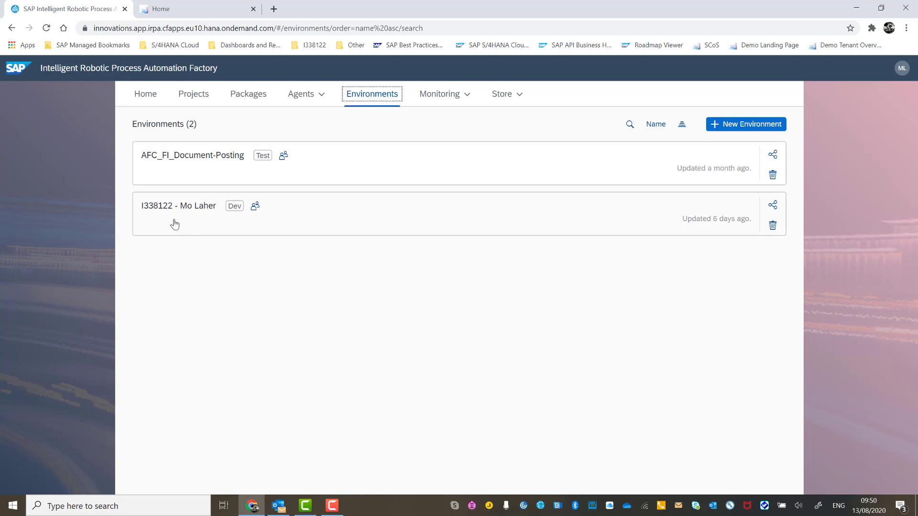
click(179, 205)
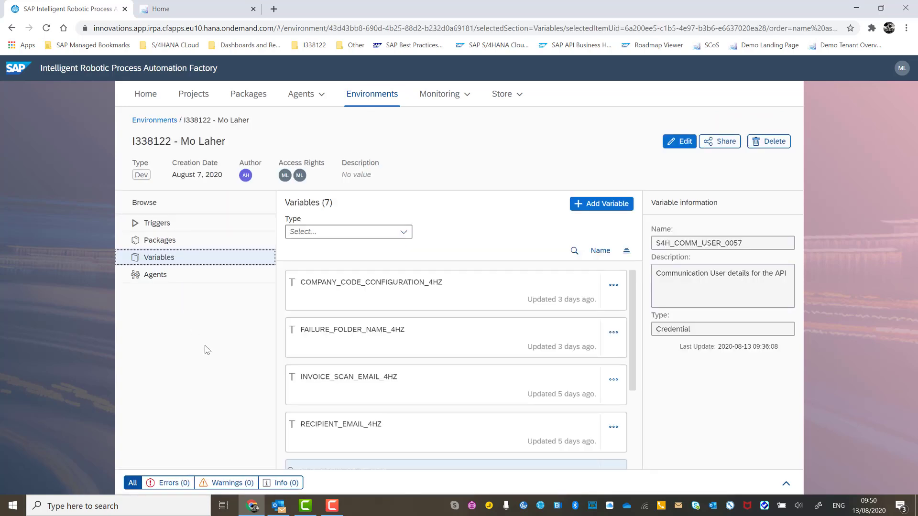
mouse_move(217, 353)
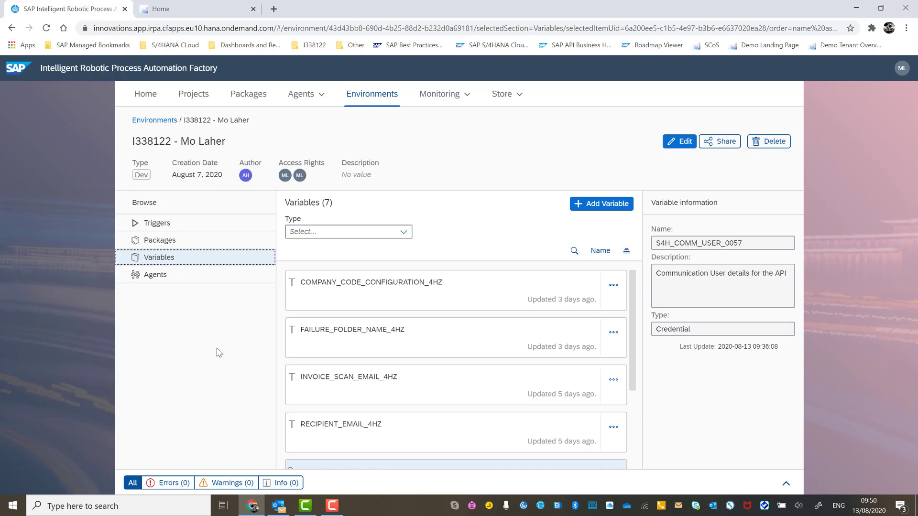
click(156, 274)
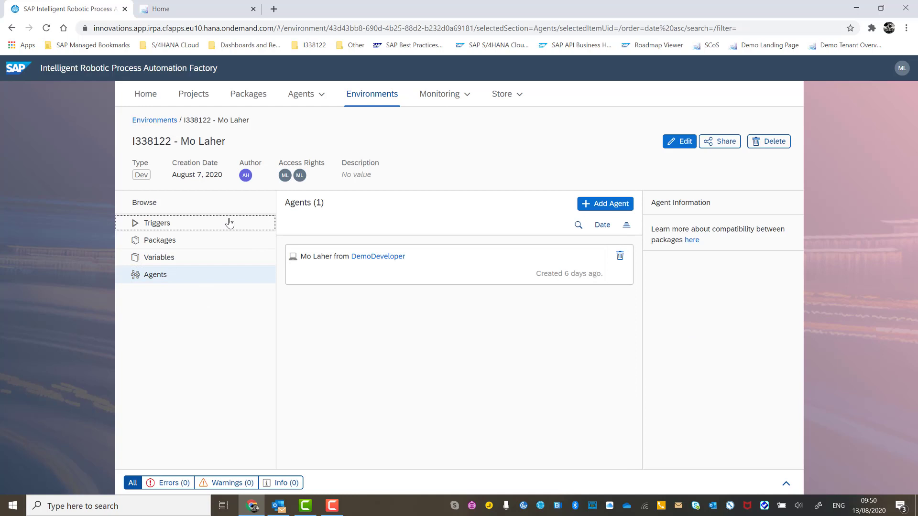
click(157, 223)
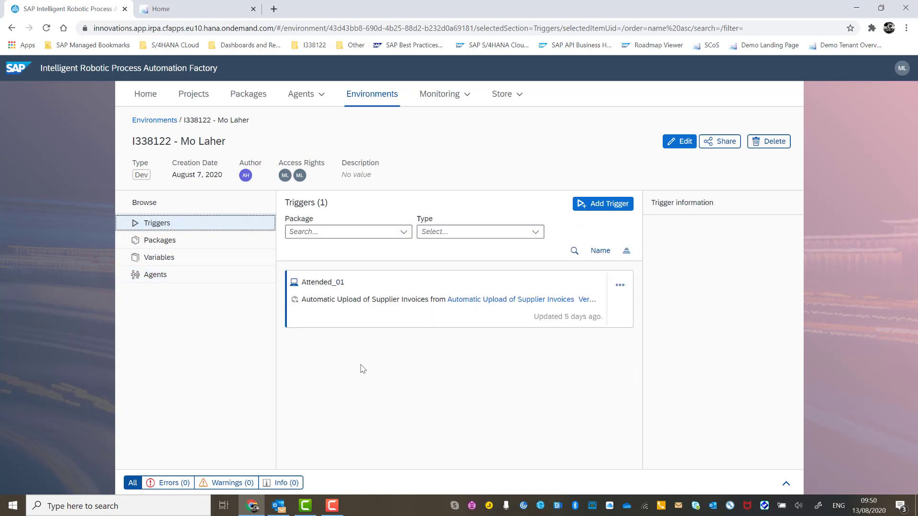
mouse_move(224, 258)
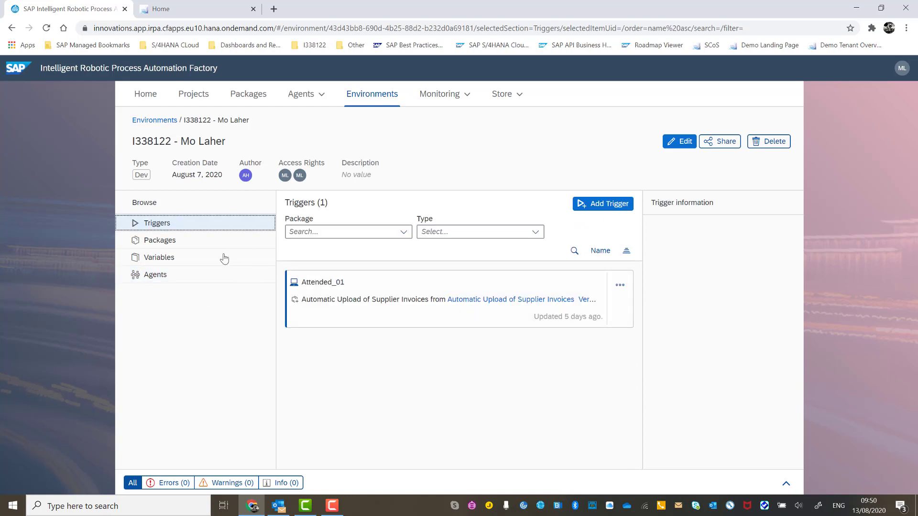
click(158, 240)
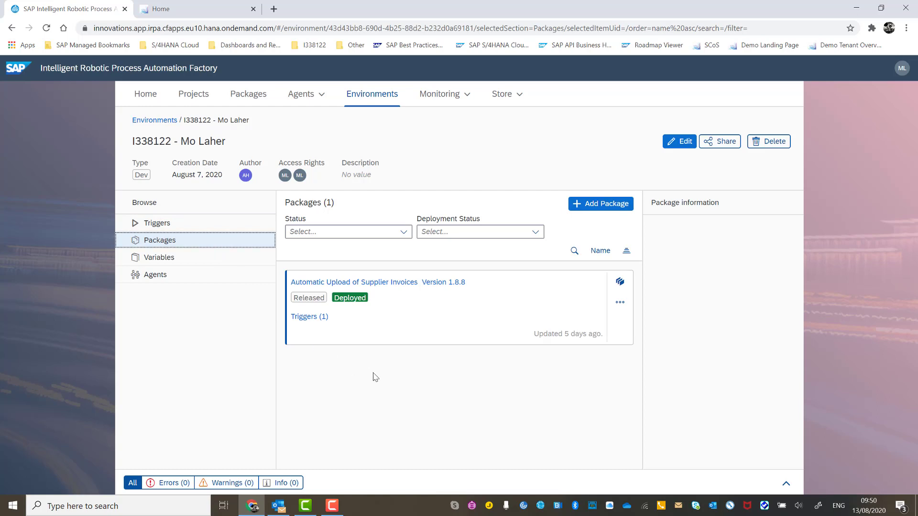
mouse_move(505, 94)
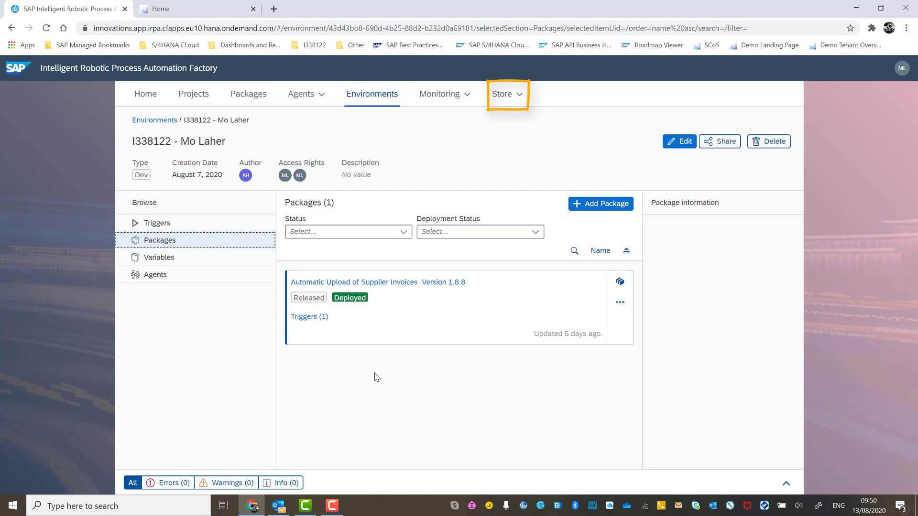
click(159, 257)
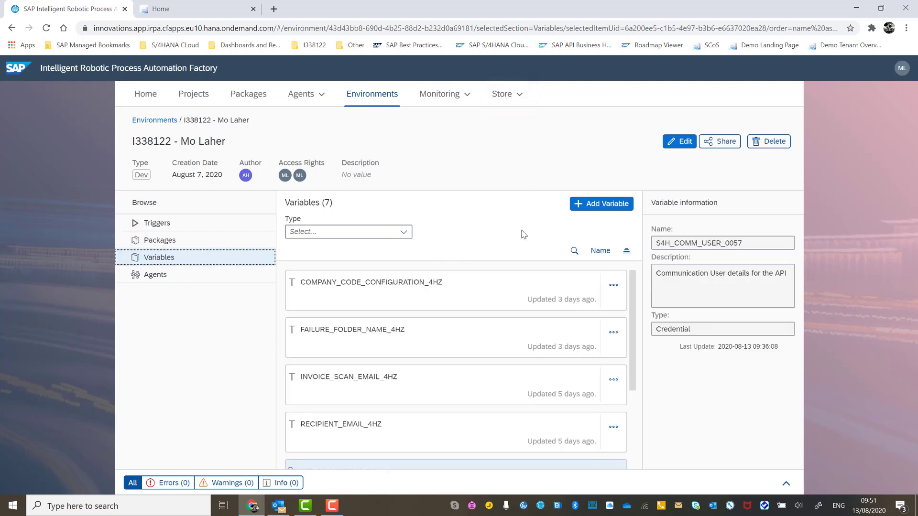
scroll(down, 3)
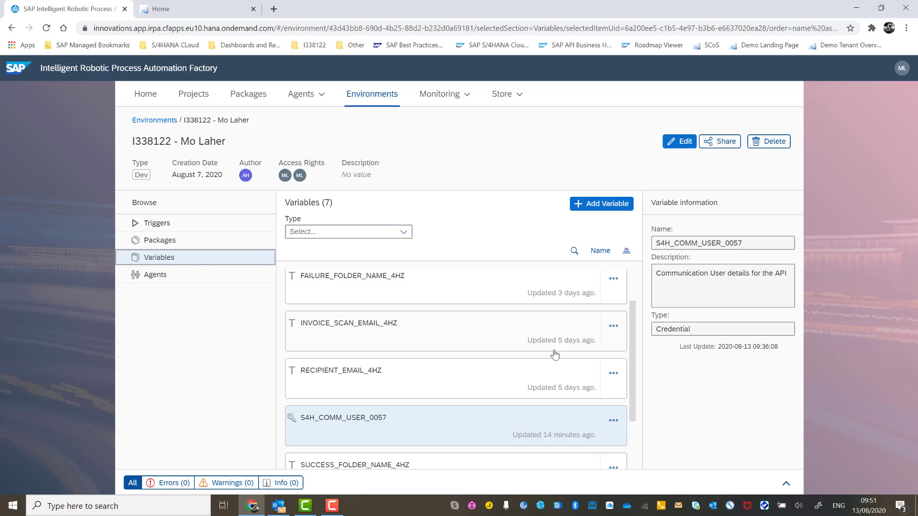
scroll(down, 3)
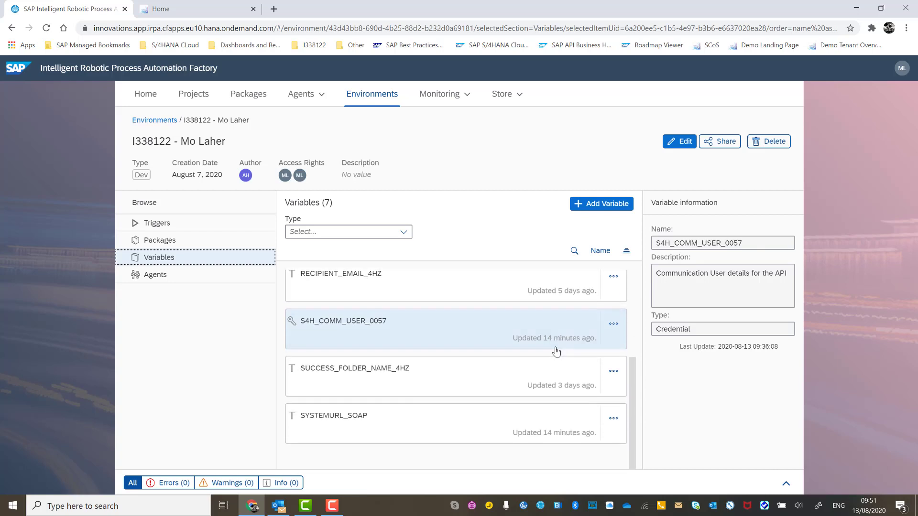
mouse_move(541, 342)
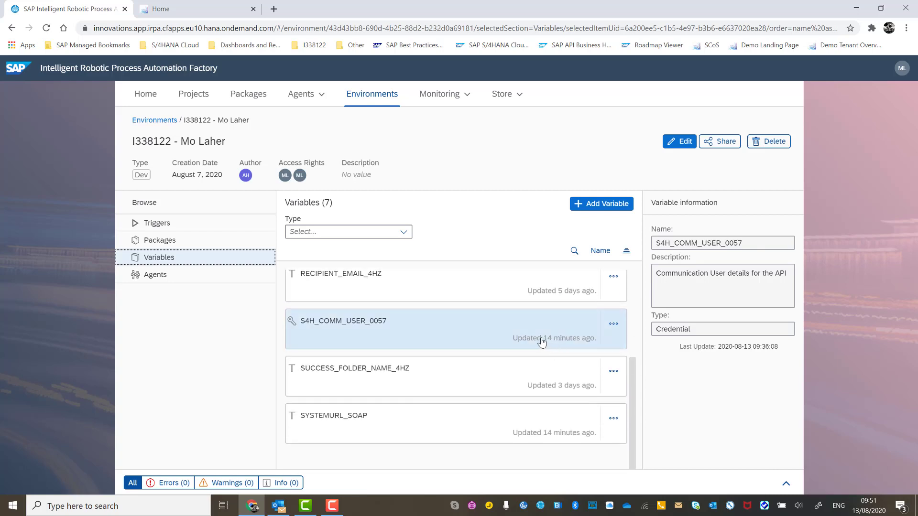
mouse_move(562, 460)
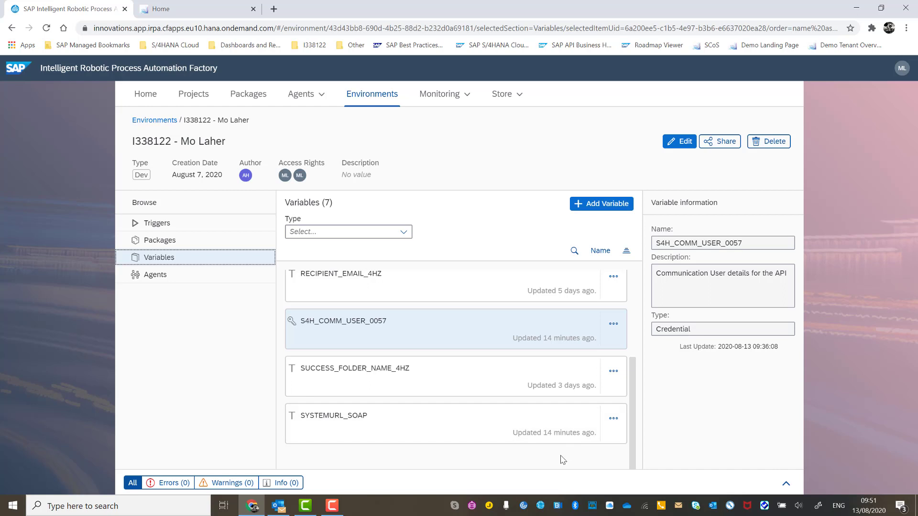
mouse_move(413, 450)
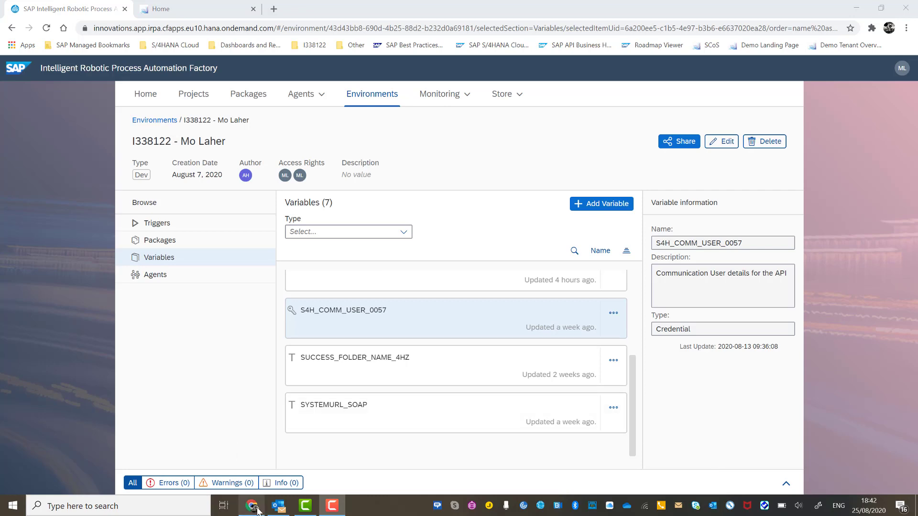
click(278, 505)
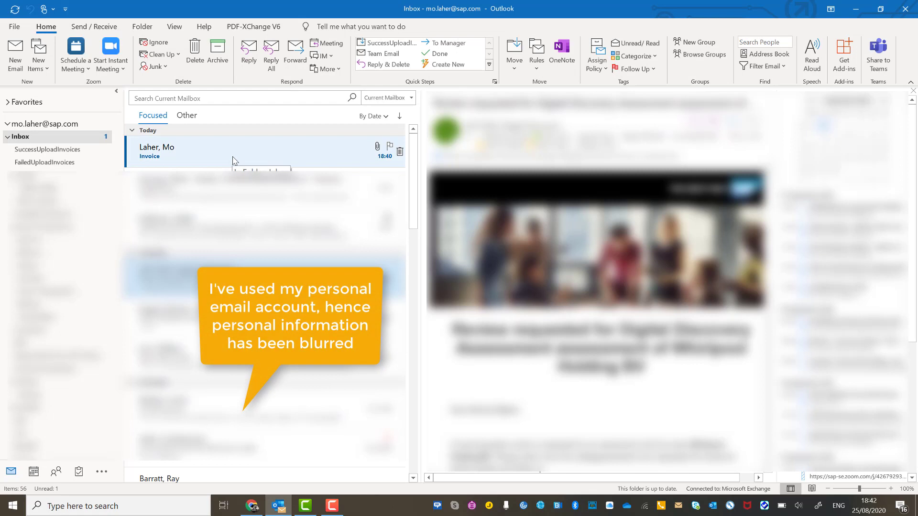
mouse_move(202, 158)
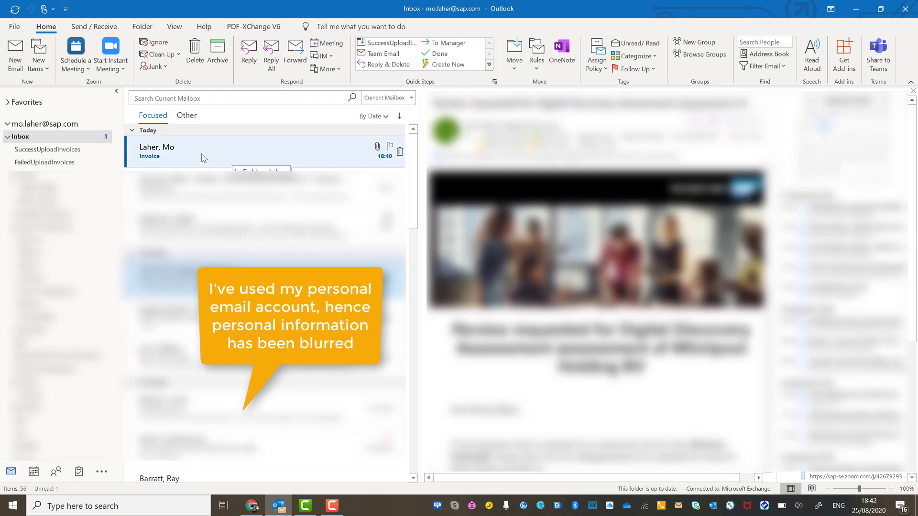
click(235, 151)
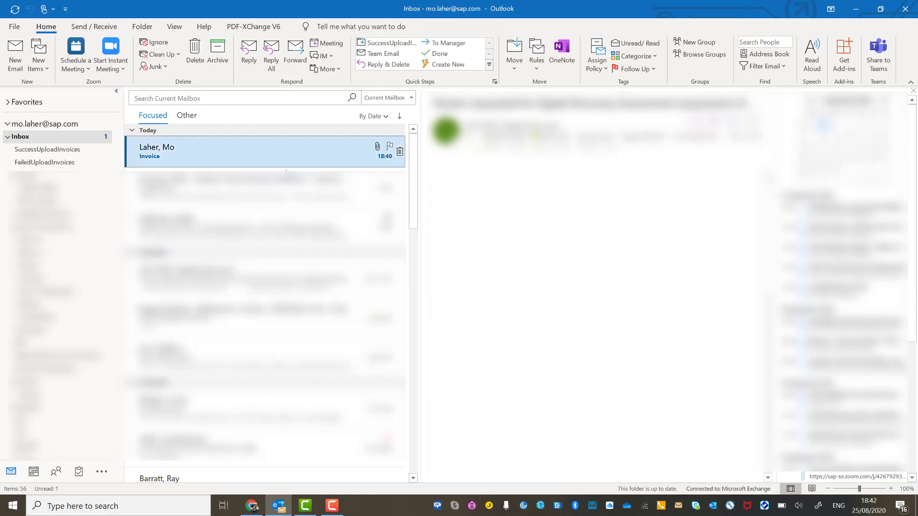
click(264, 151)
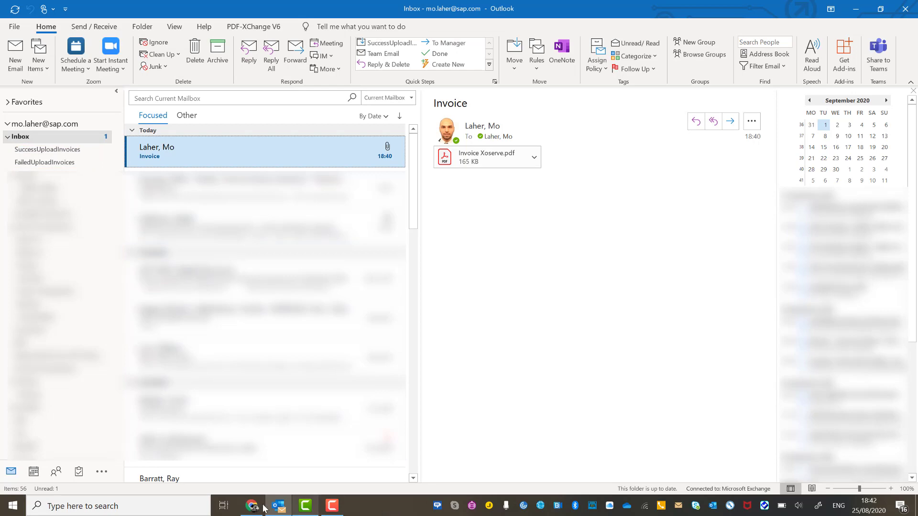
click(253, 505)
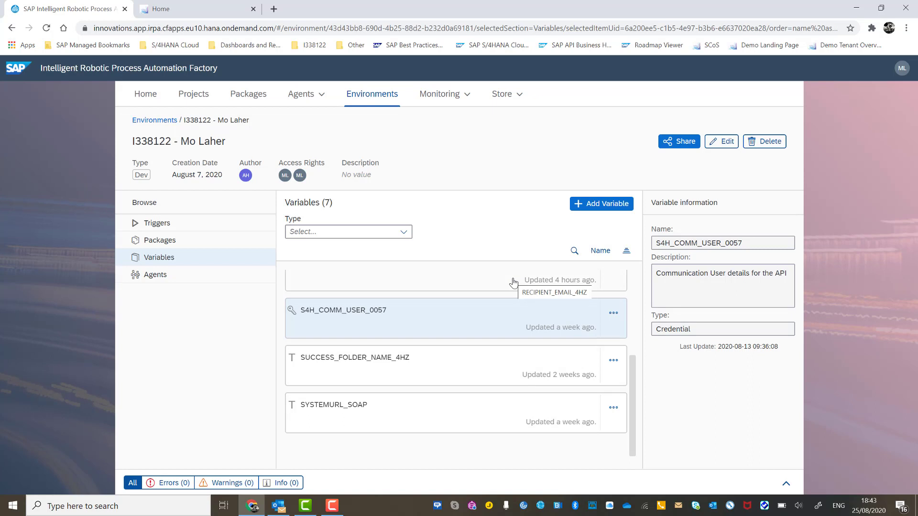
Step: Reveal the Monitoring menu choices for dashboard, jobs and data
click(357, 506)
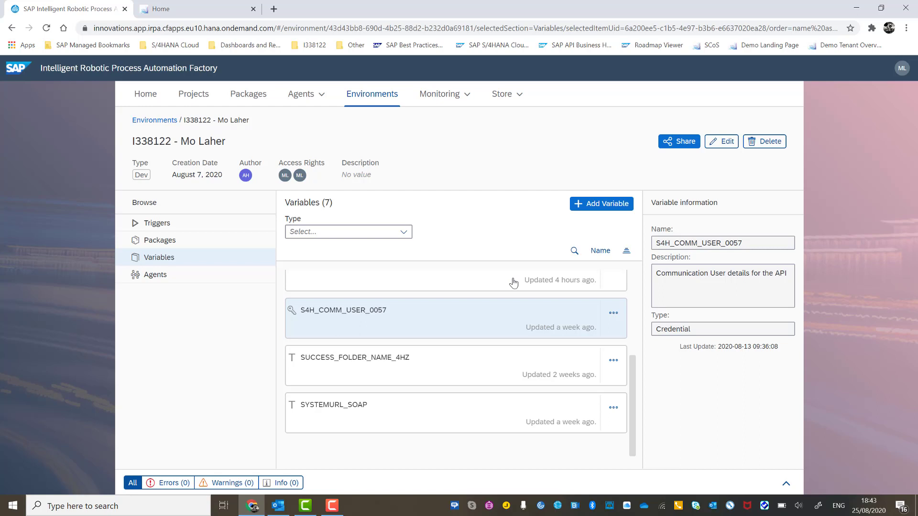
mouse_move(493, 162)
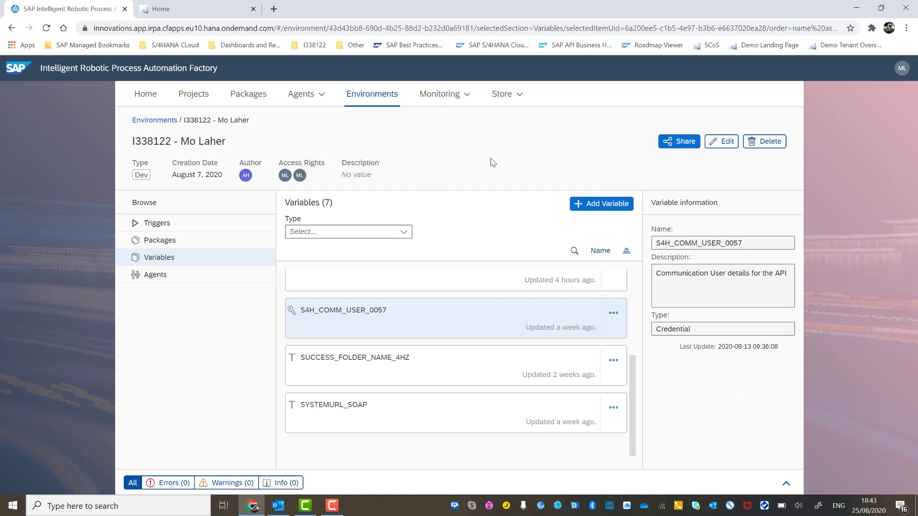
mouse_move(467, 93)
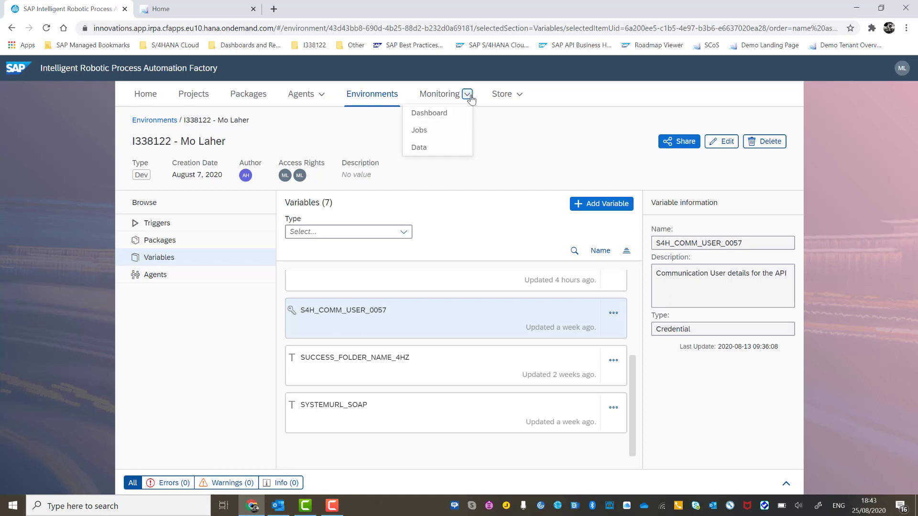
mouse_move(419, 132)
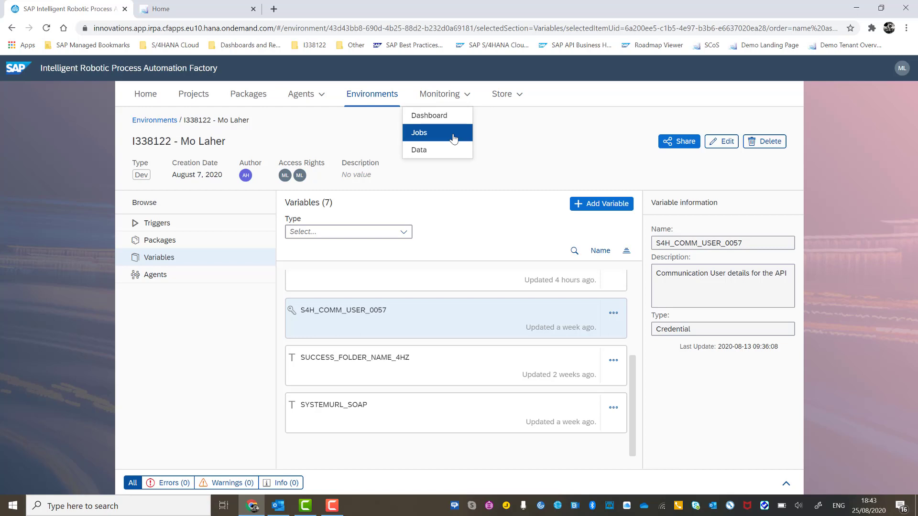
Step: Review the latest UploadInvoices job's Successful status history and logs, then go to the Outlook mailbox
click(419, 132)
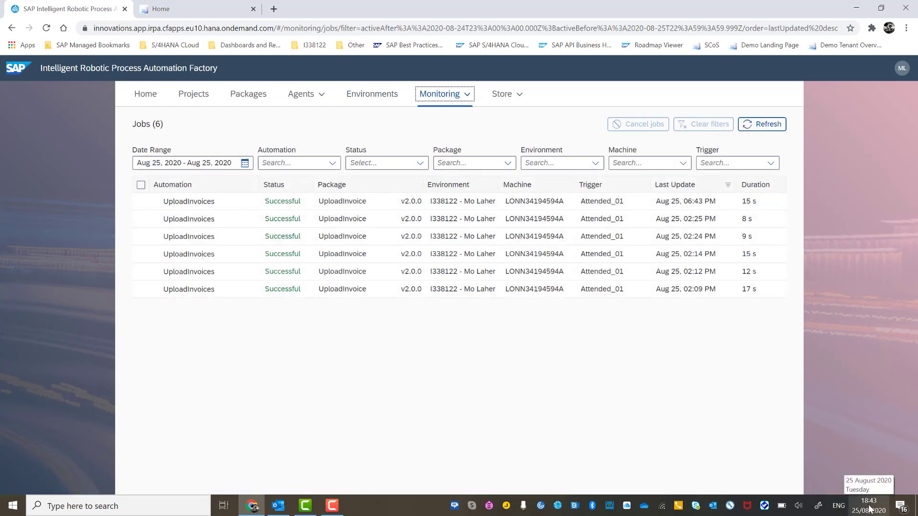
mouse_move(692, 211)
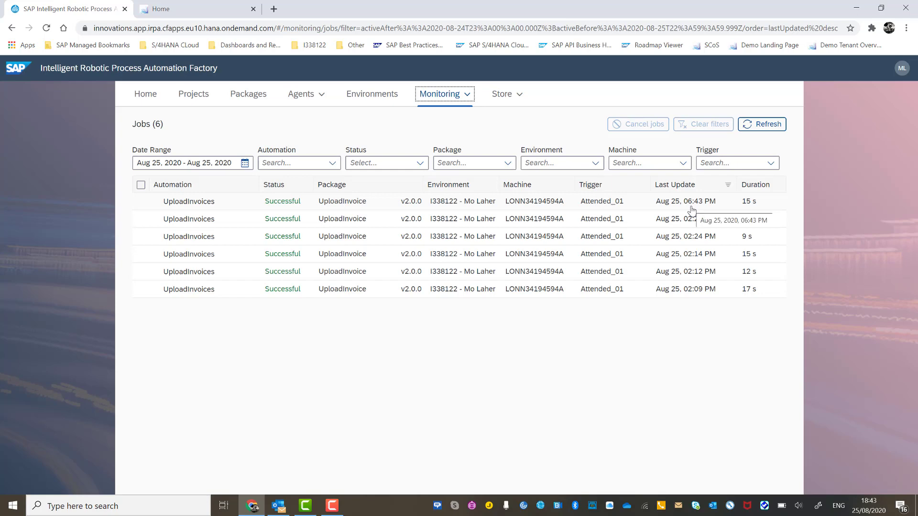
mouse_move(336, 210)
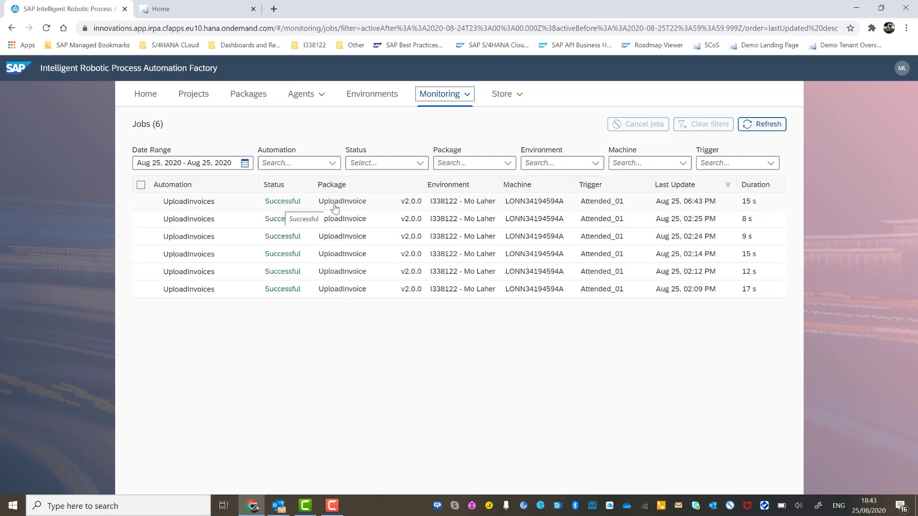
click(189, 200)
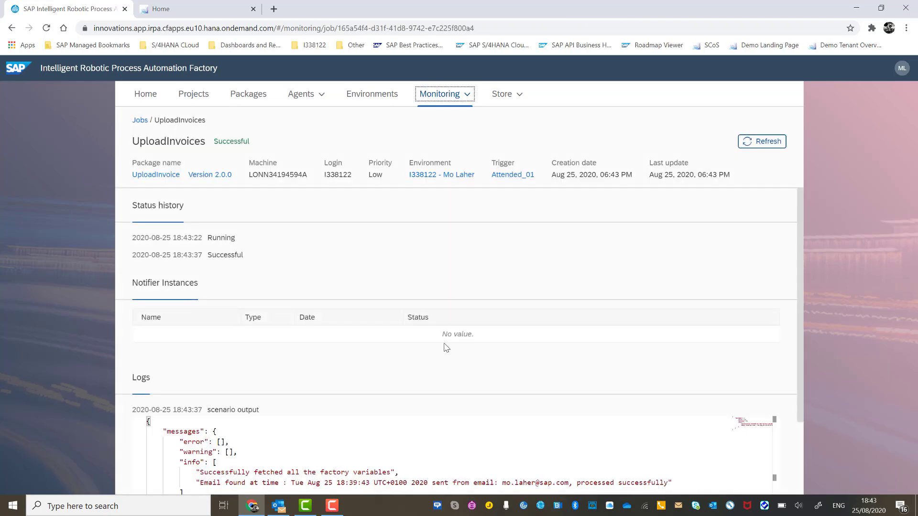
scroll(down, 3)
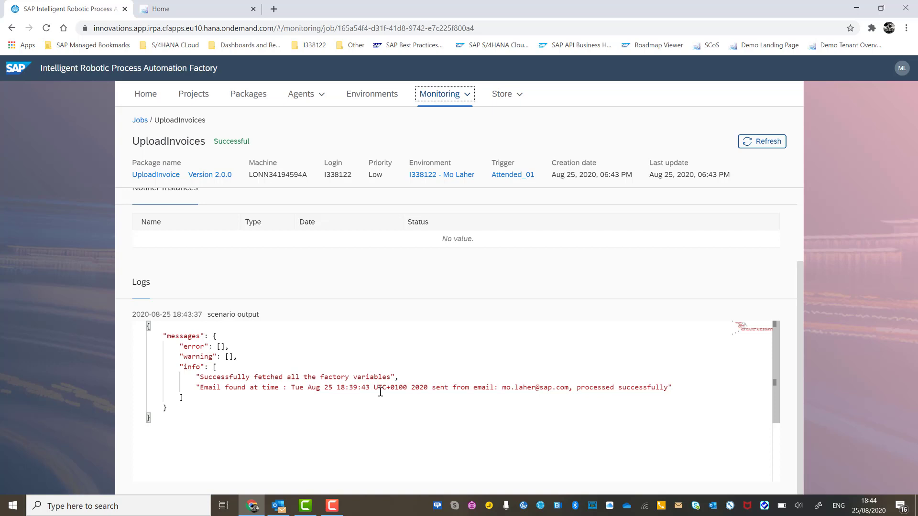
click(278, 506)
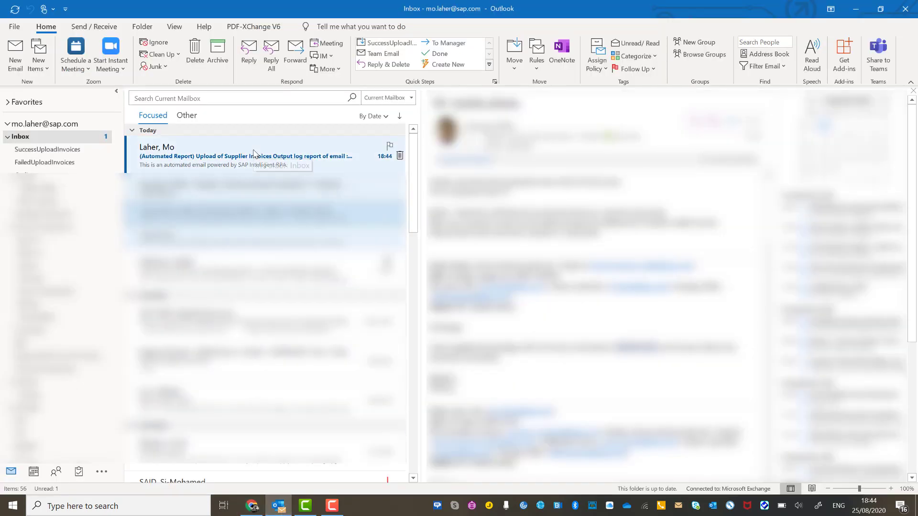
Step: Read the automated upload report and find the Invoice email filed in the SuccessUploadInvoices folder
click(246, 156)
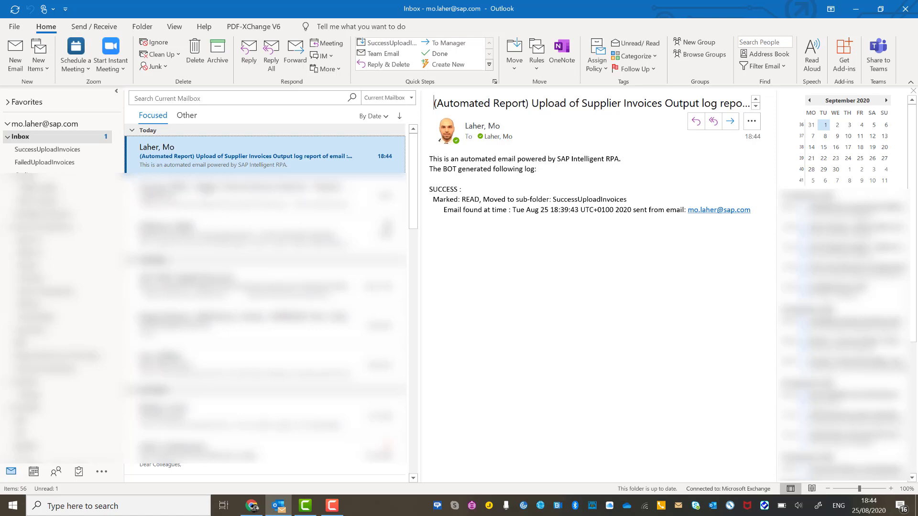
click(49, 150)
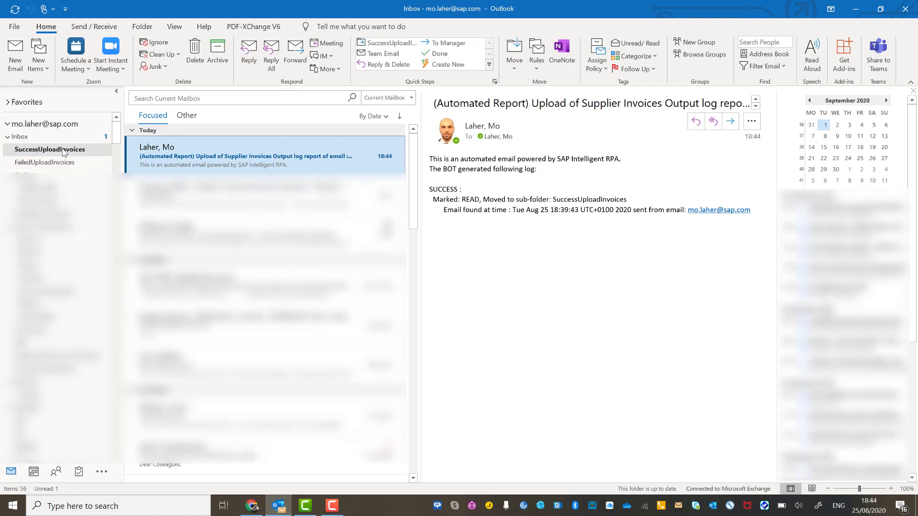
click(49, 149)
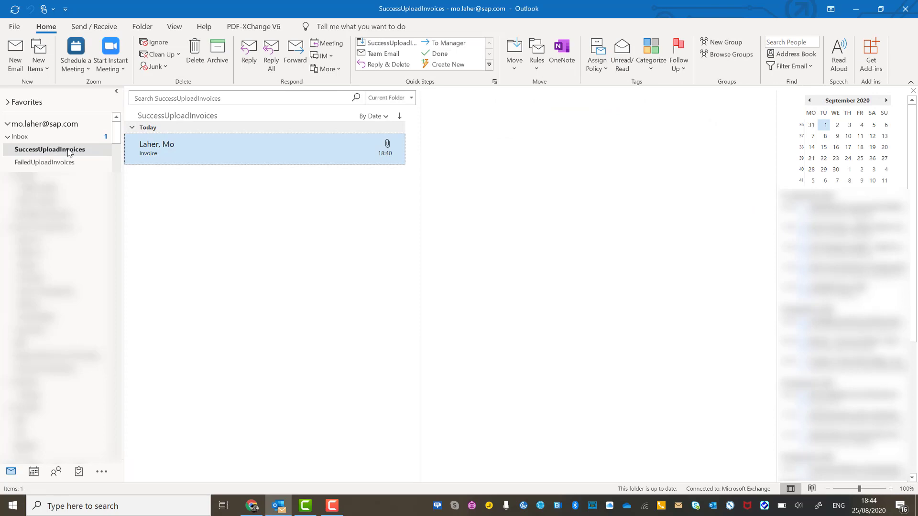
click(234, 149)
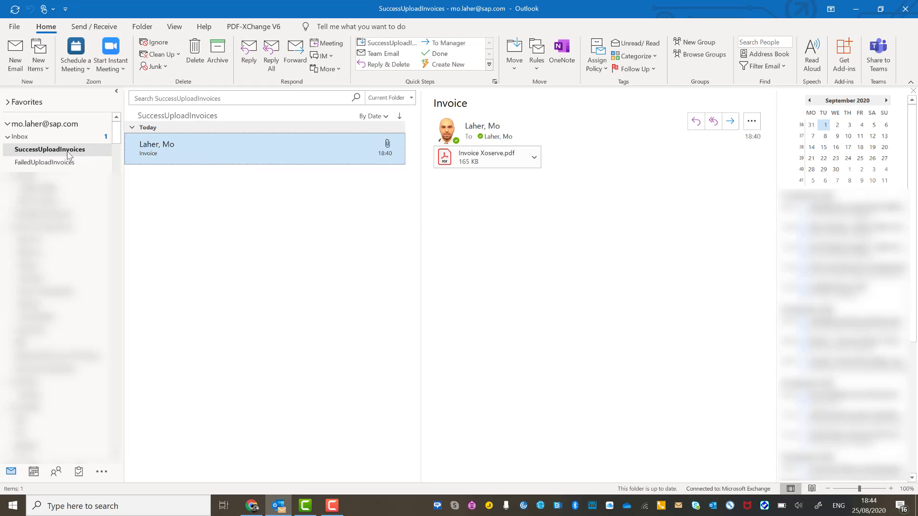
mouse_move(84, 156)
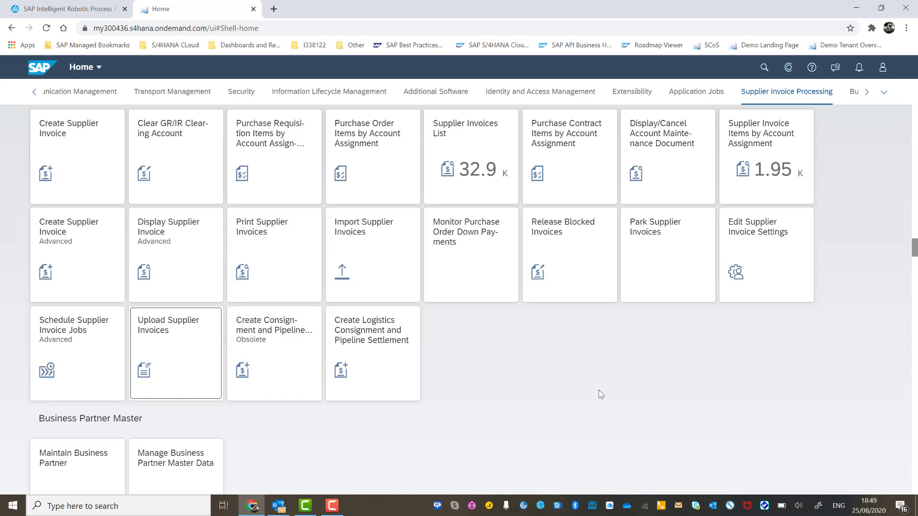
Step: Filter Upload Supplier Invoices to Creation Date Today, showing Invoice Xoserve.pdf as Successfully Uploaded
click(175, 353)
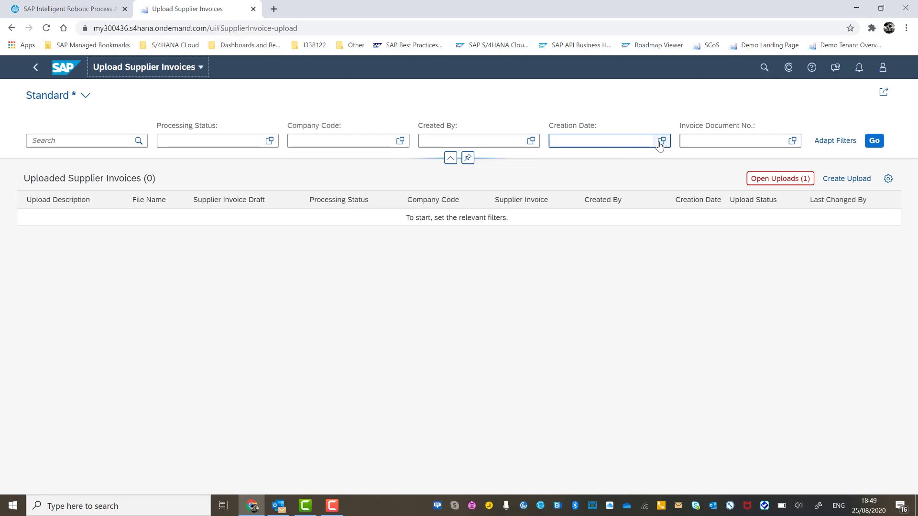
click(662, 141)
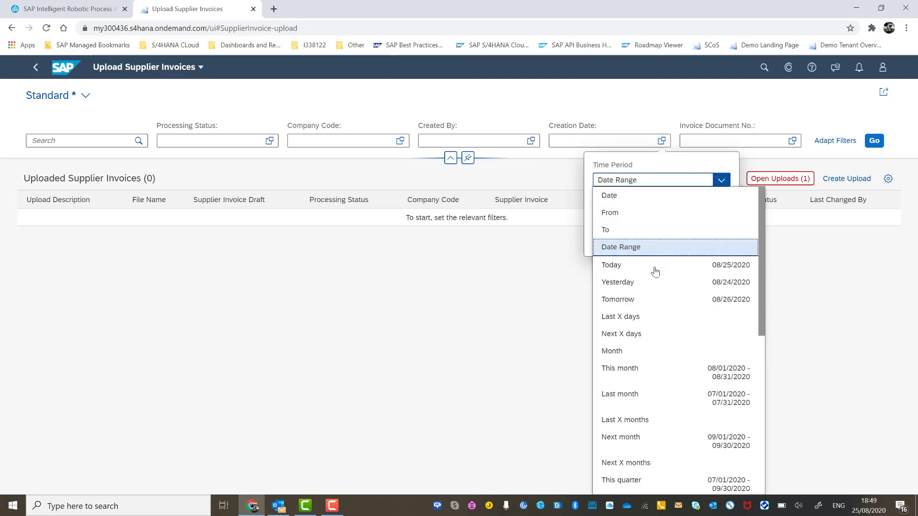
click(611, 265)
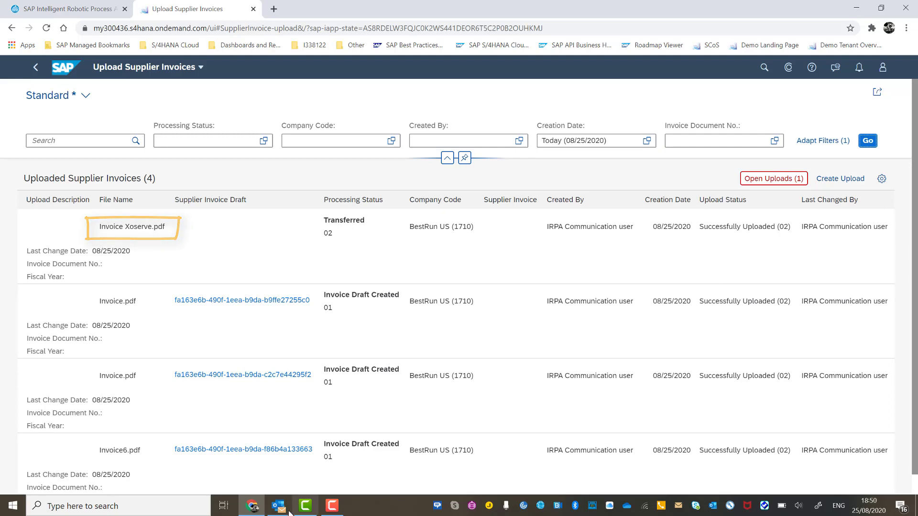
click(279, 506)
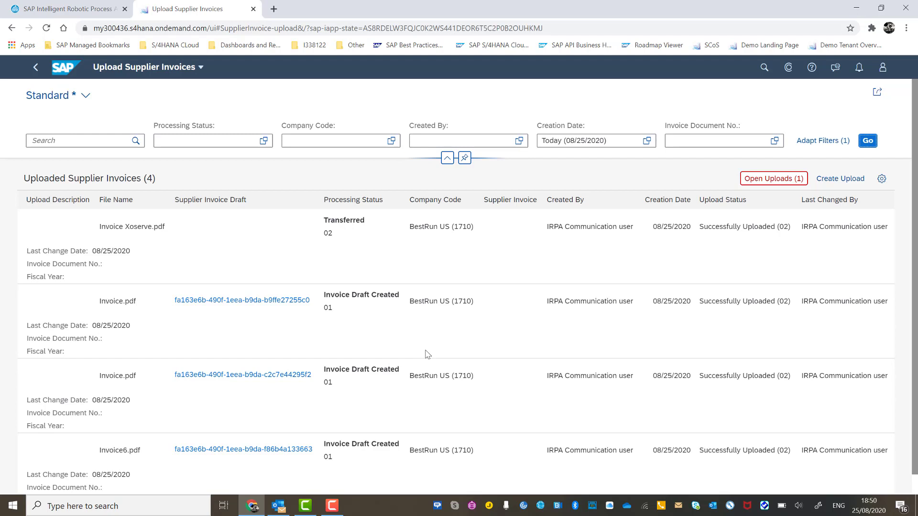
click(743, 227)
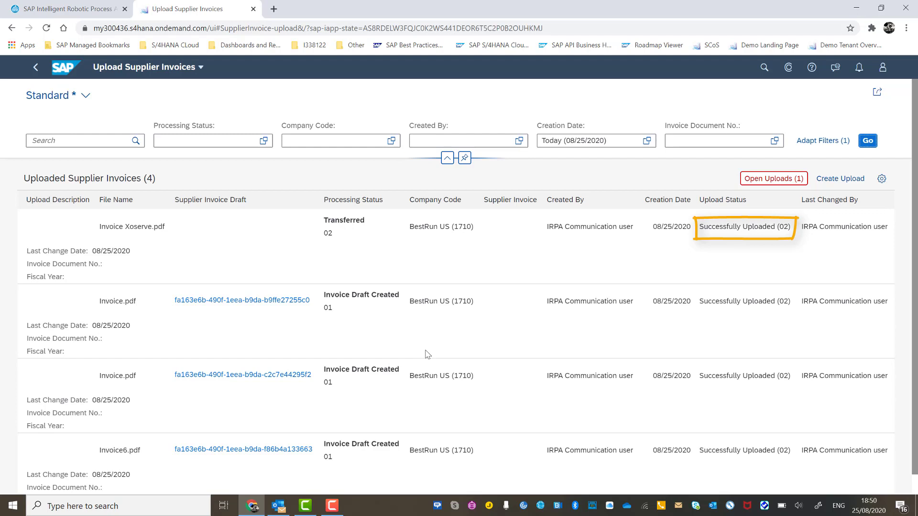